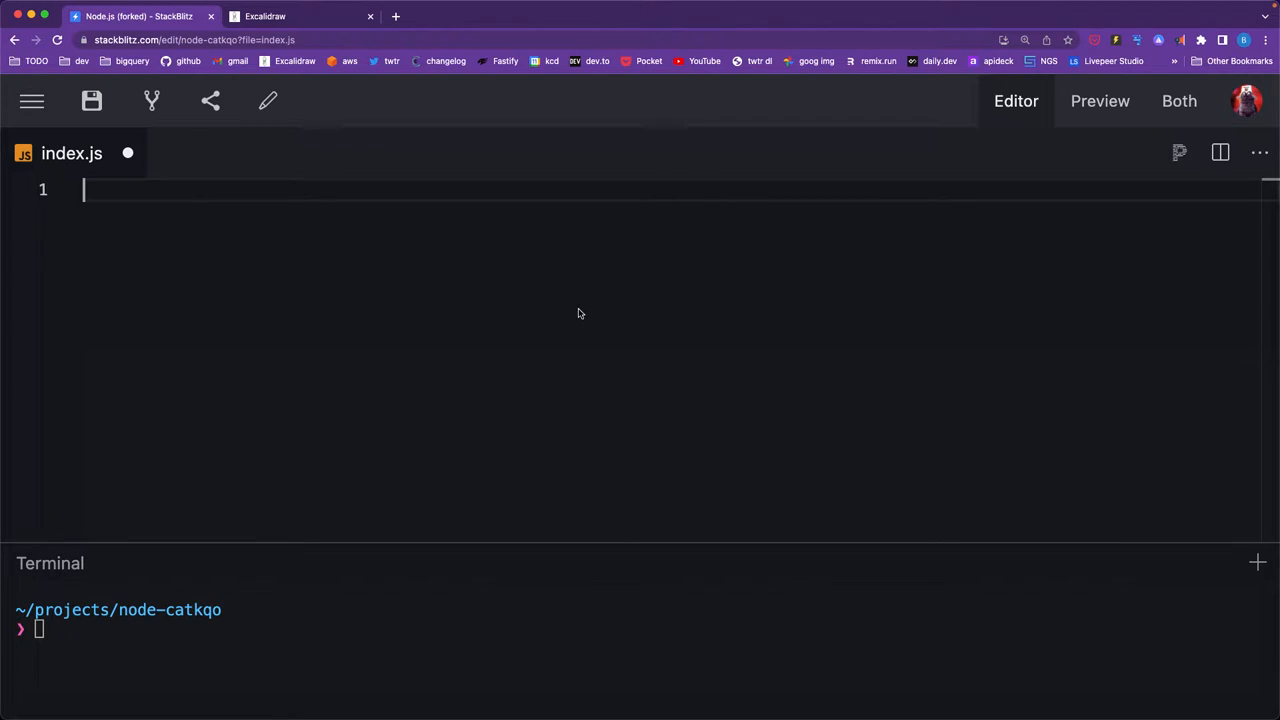
mouse_move(586, 313)
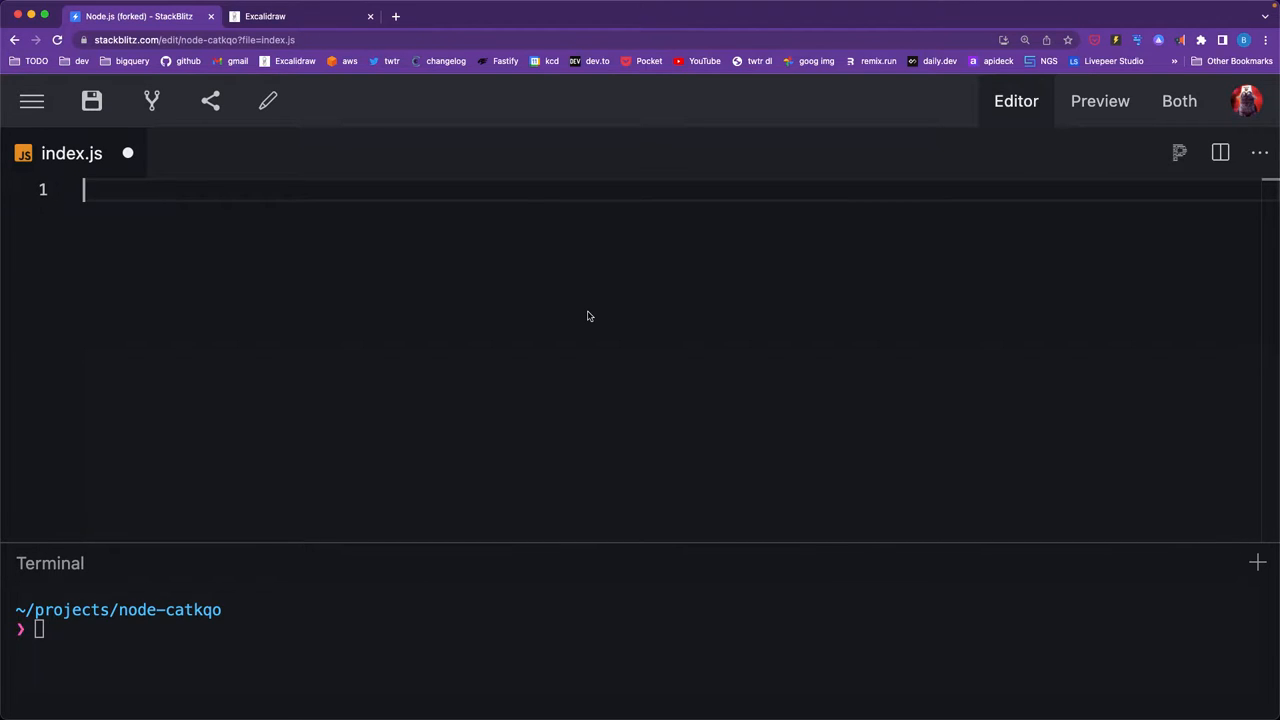
Add let fs = require('fs'); and an empty let data = '' declaration to index.js.
text(let fs)
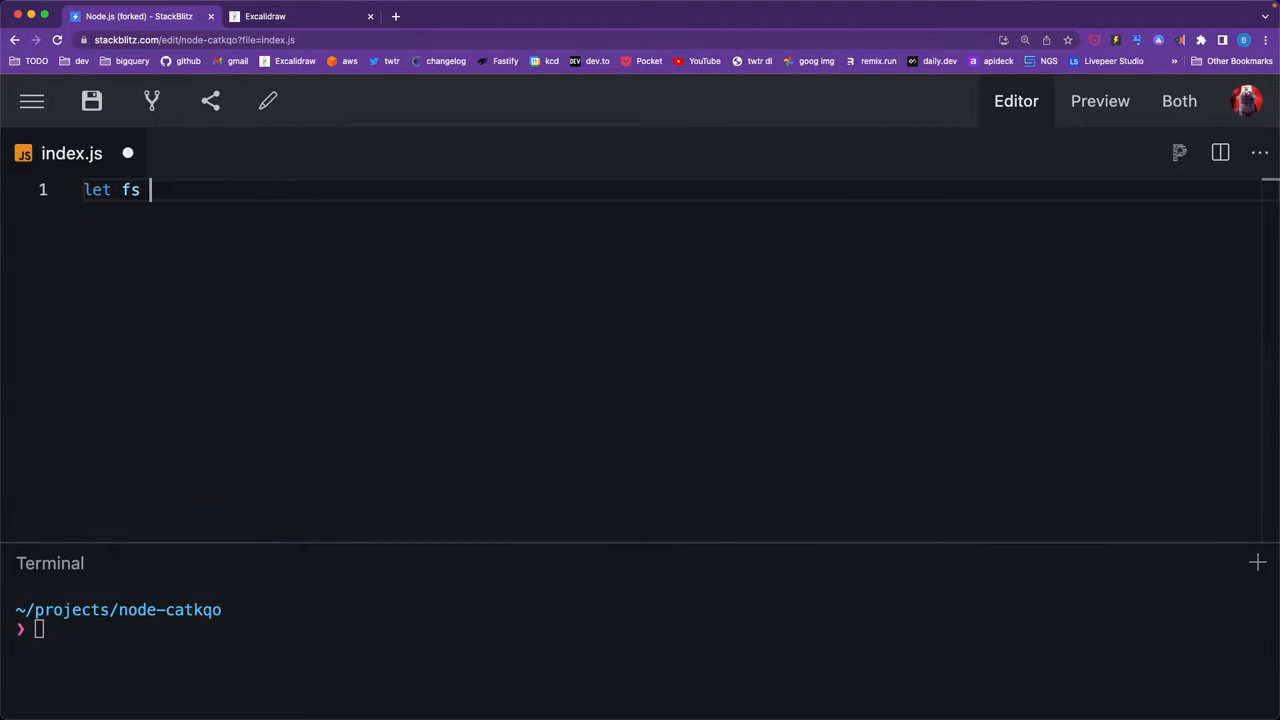
text(= require('f'))
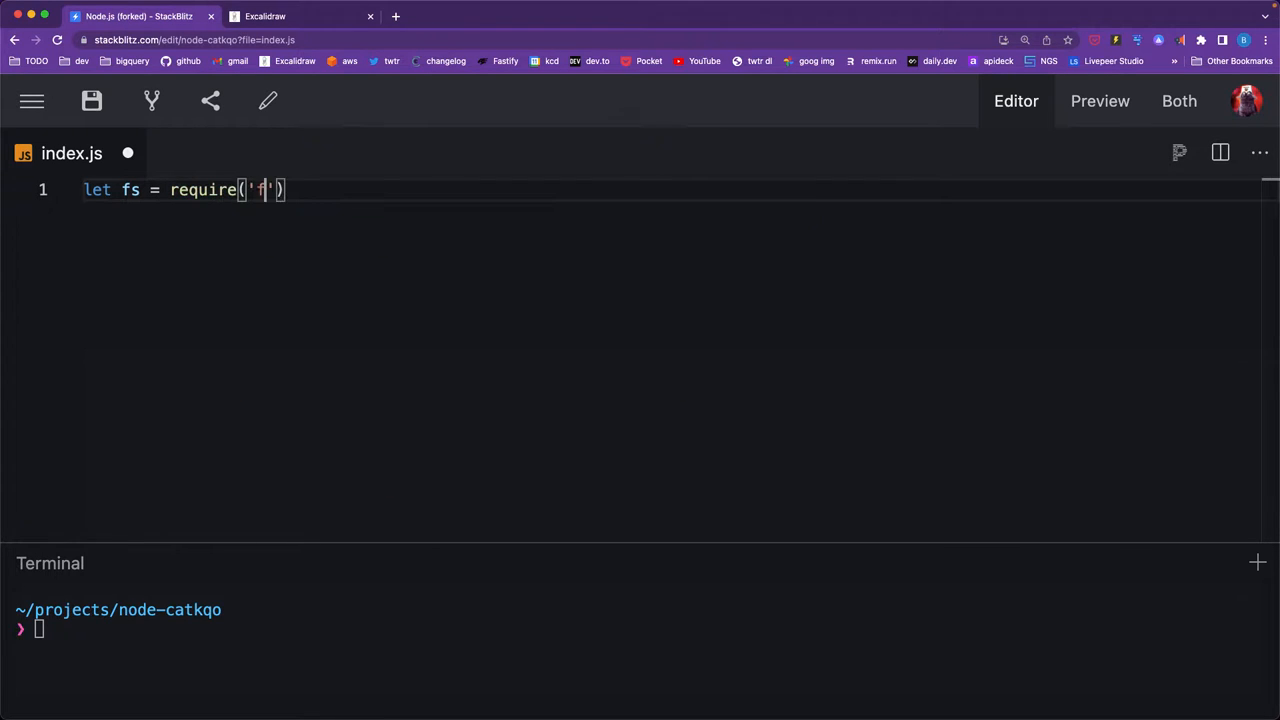
text(s');)
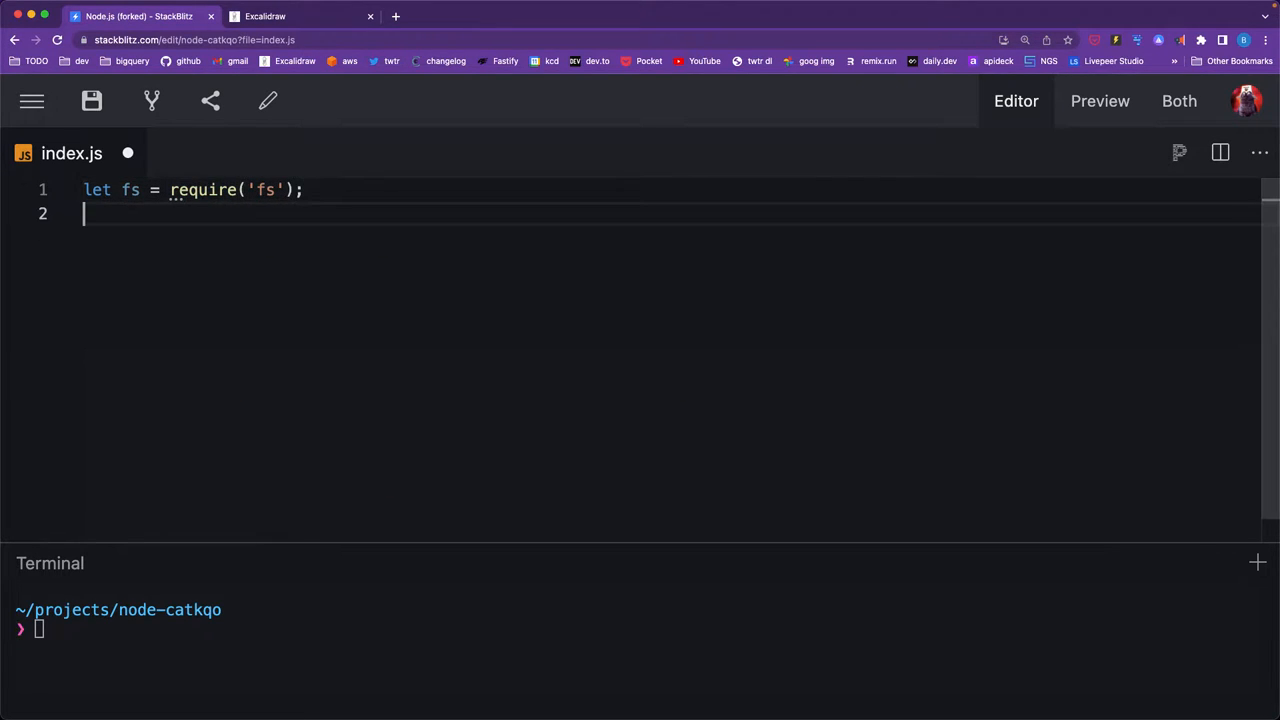
text(let da)
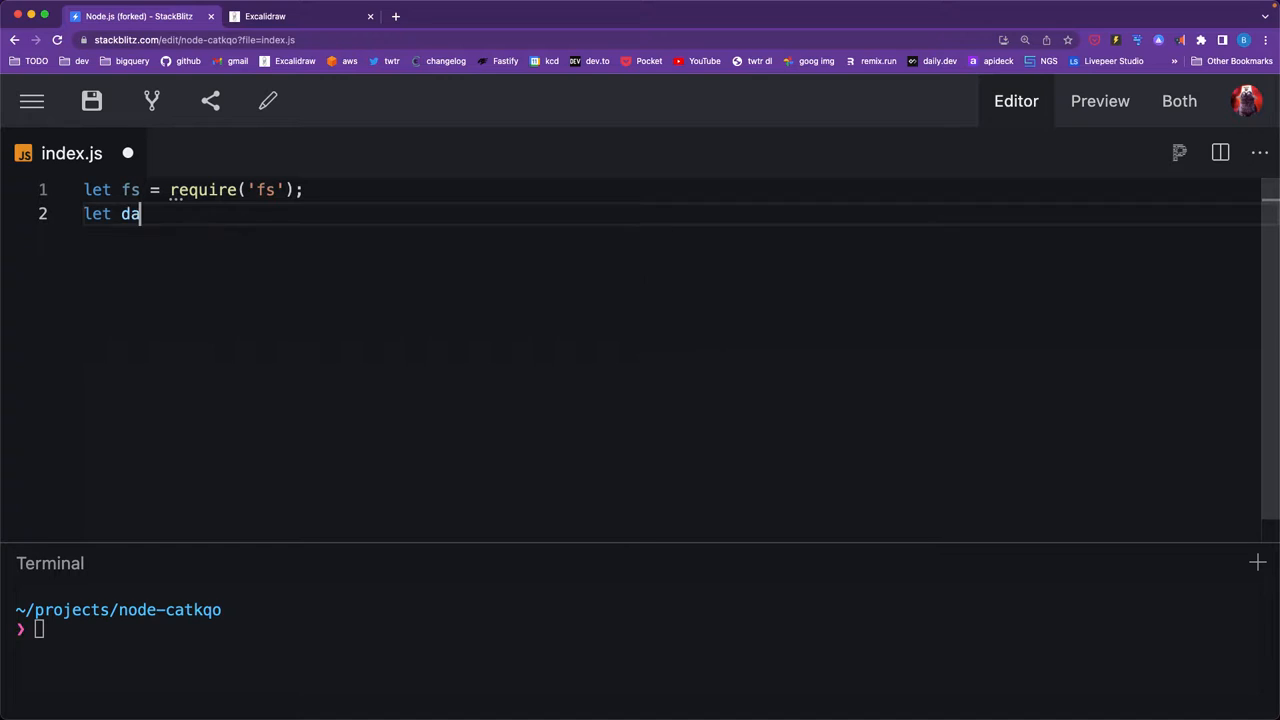
text(ta = '';)
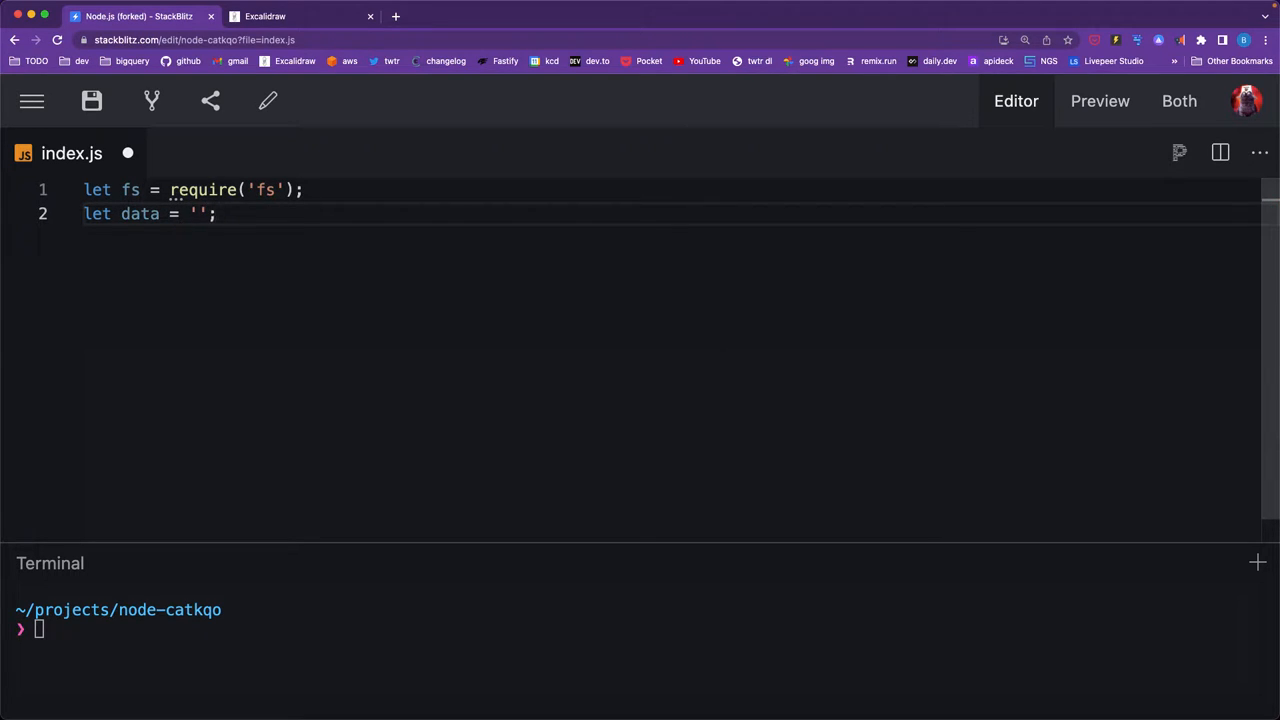
key(Return)
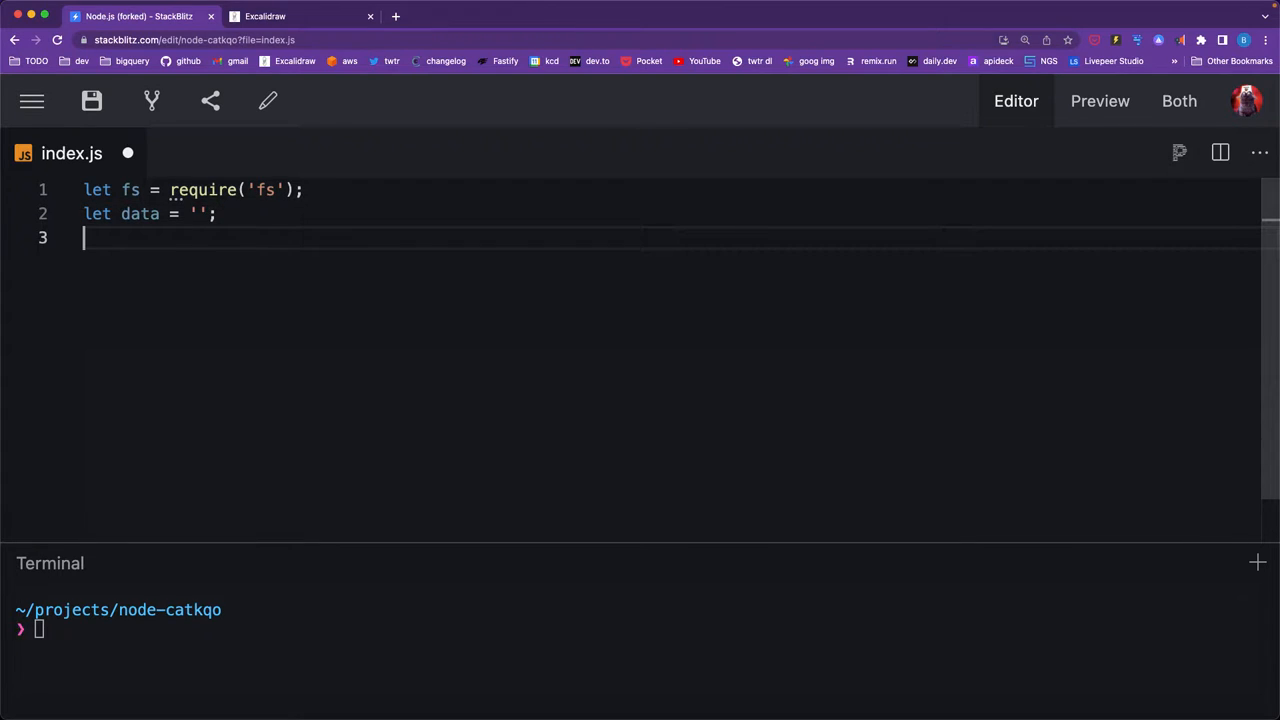
Begin let readerStream = fs.createReadStream('./') on the next line.
text(let)
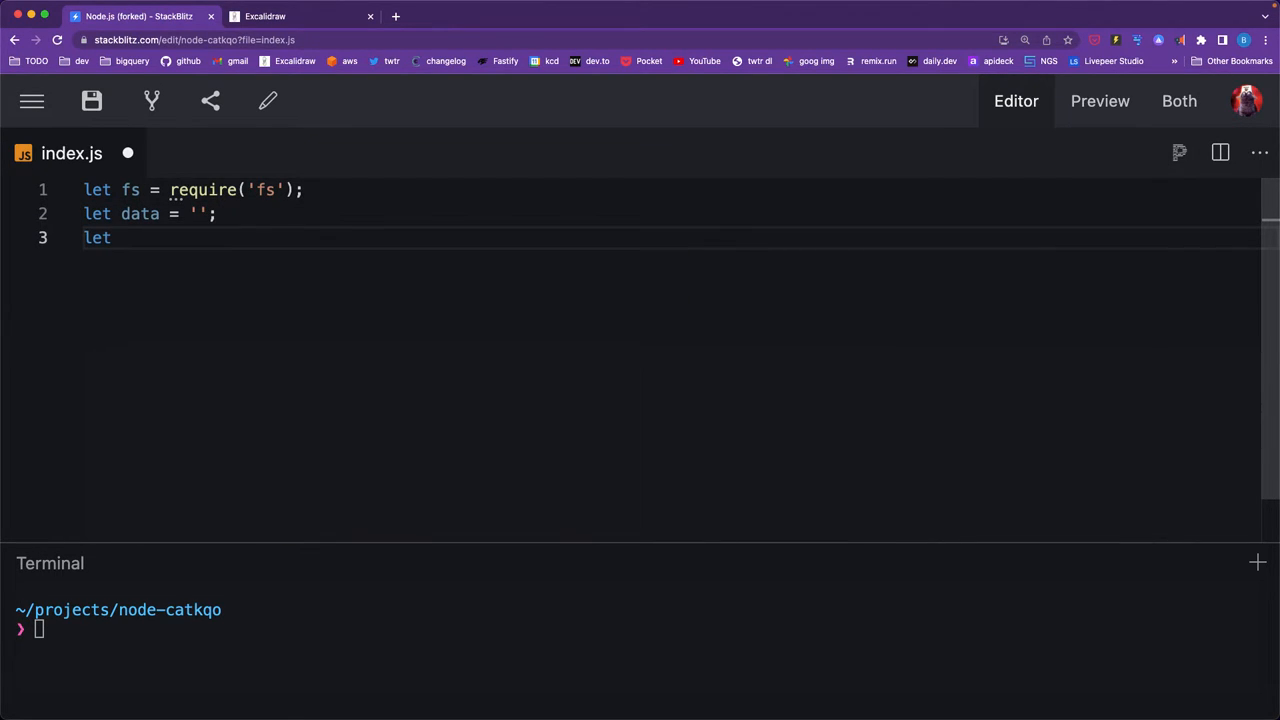
text(readerStream =)
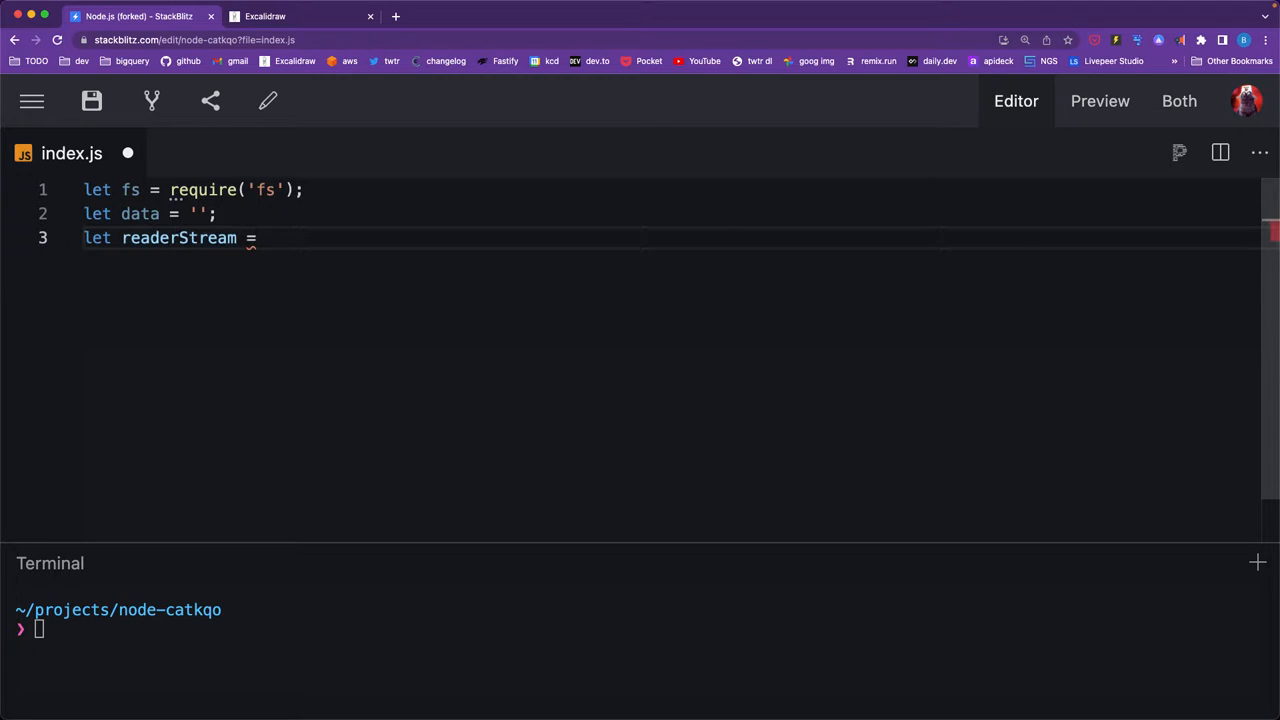
text(f)
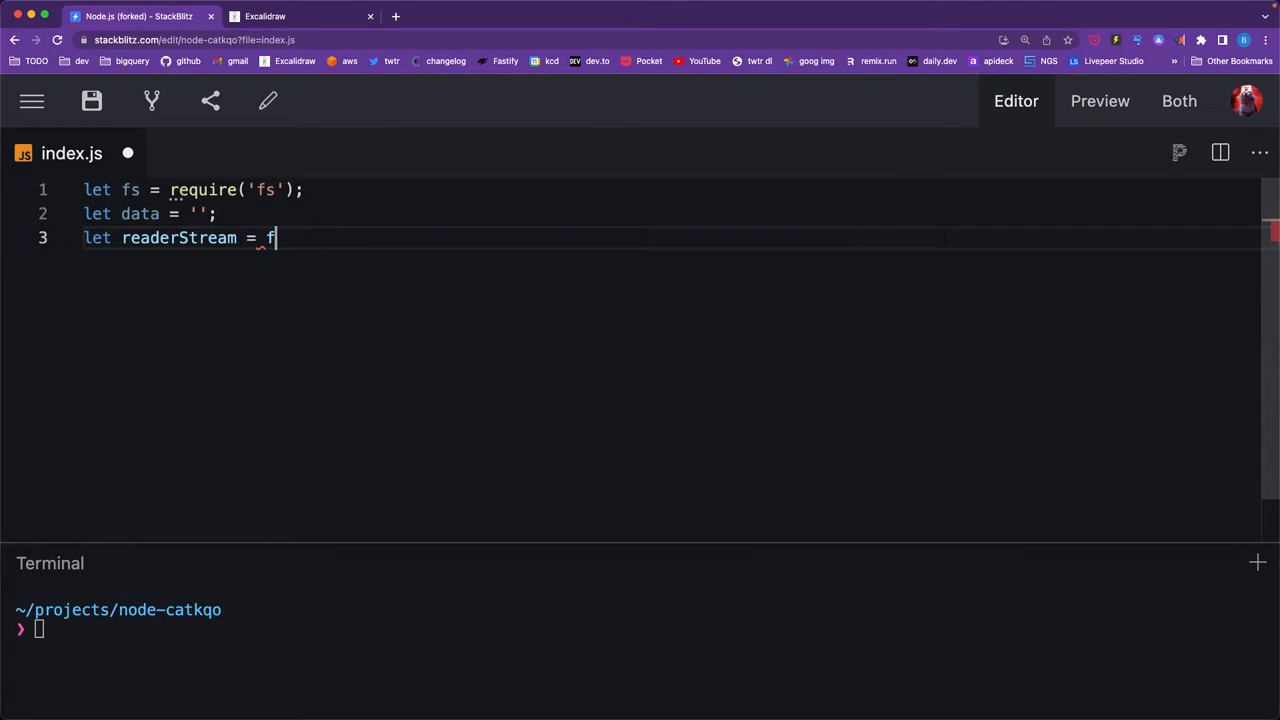
text(s.create)
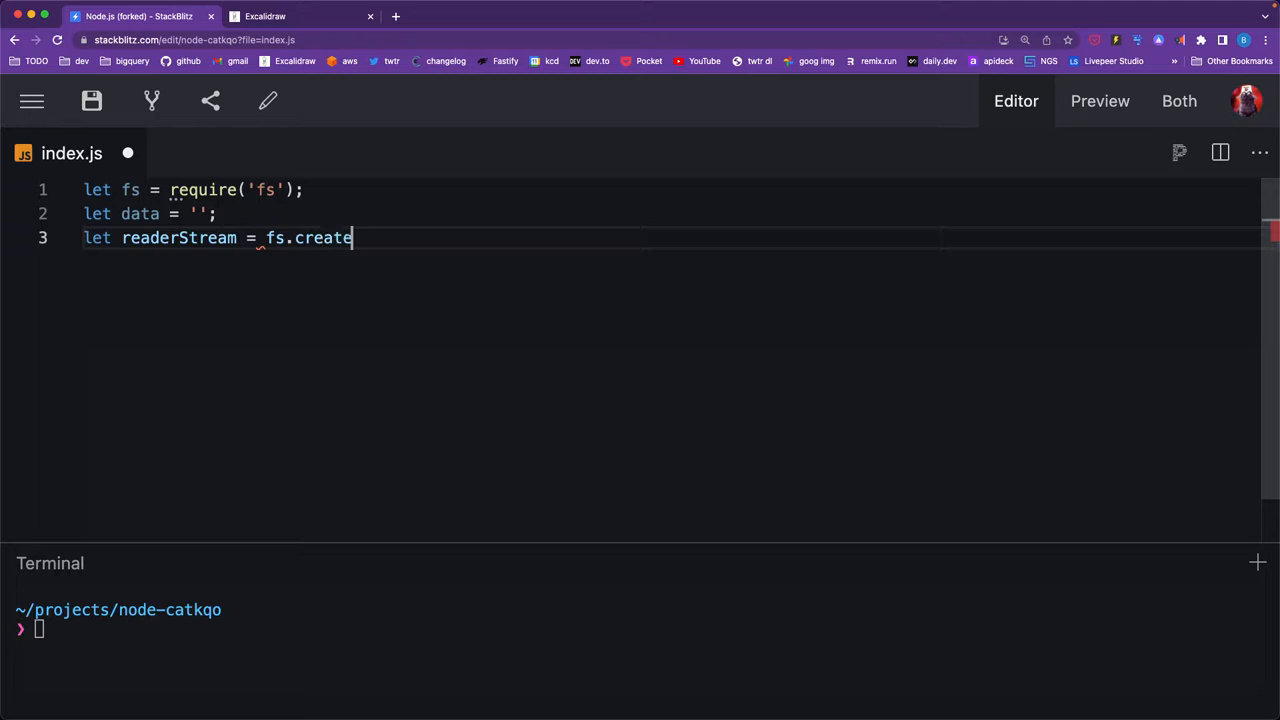
text(ReadStream)
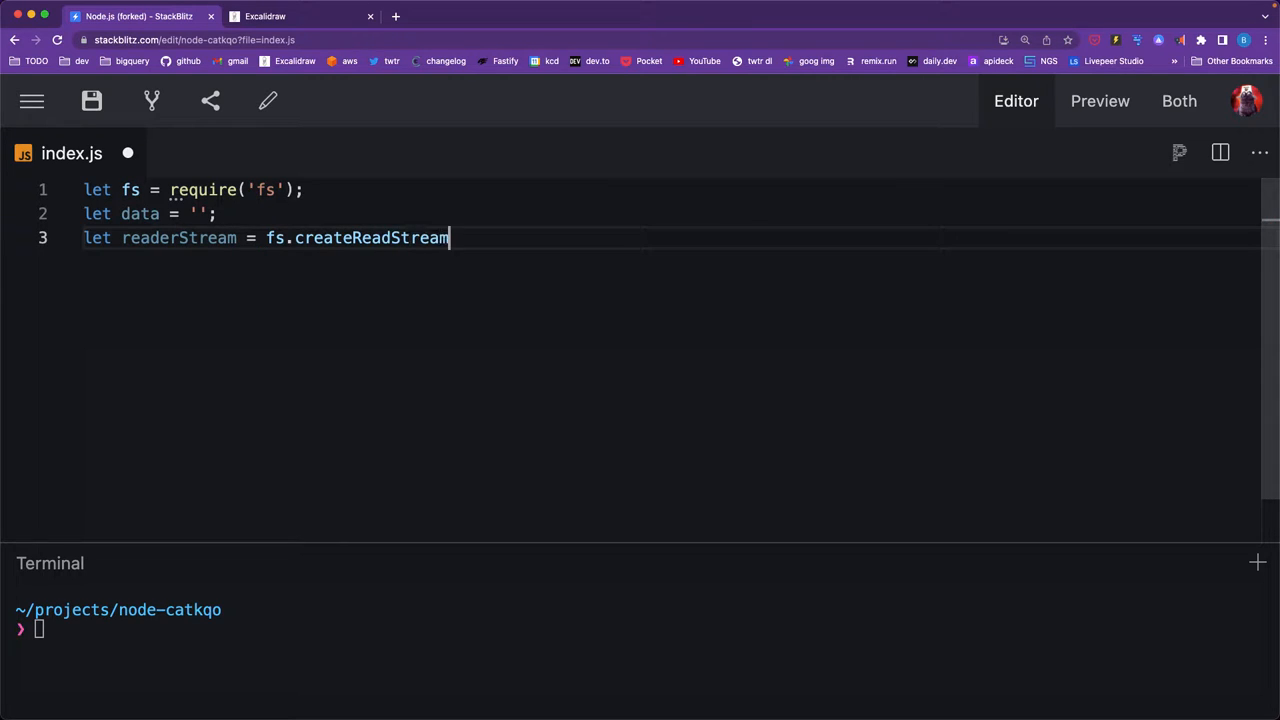
text(())
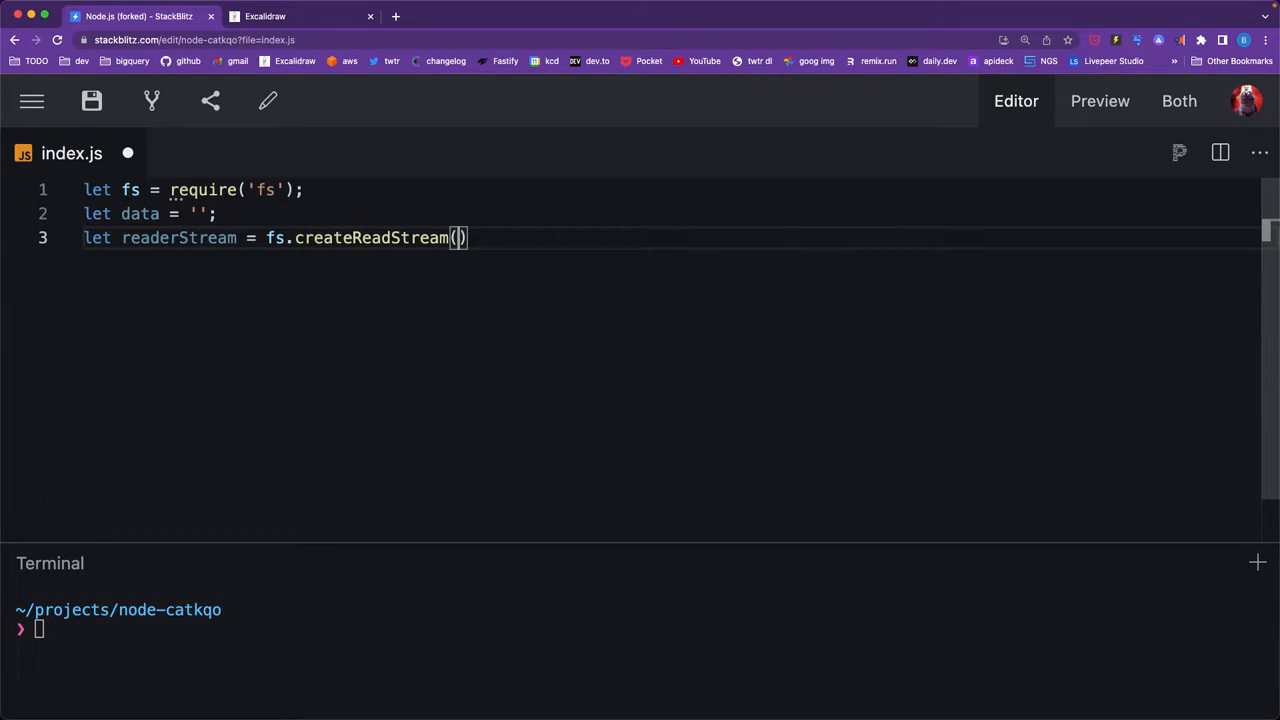
text('./')
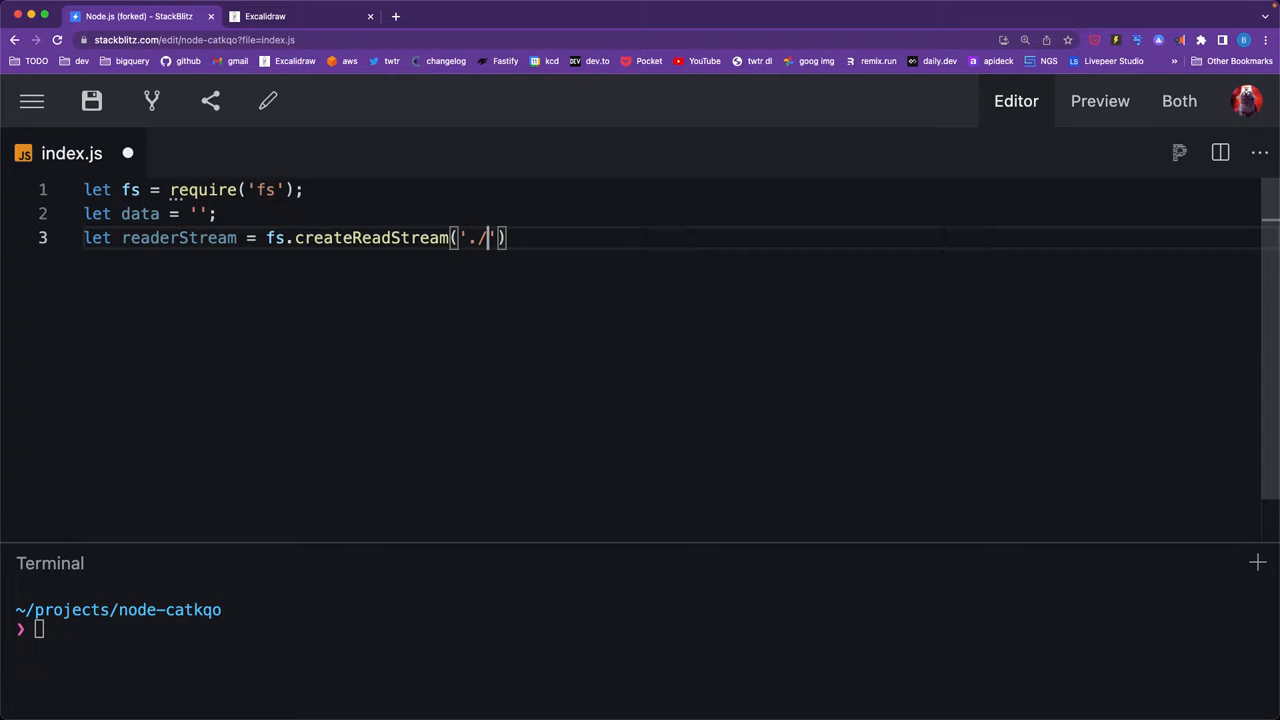
Check the project file list for the text file's name, then complete the path as './file.txt'.
click(31, 112)
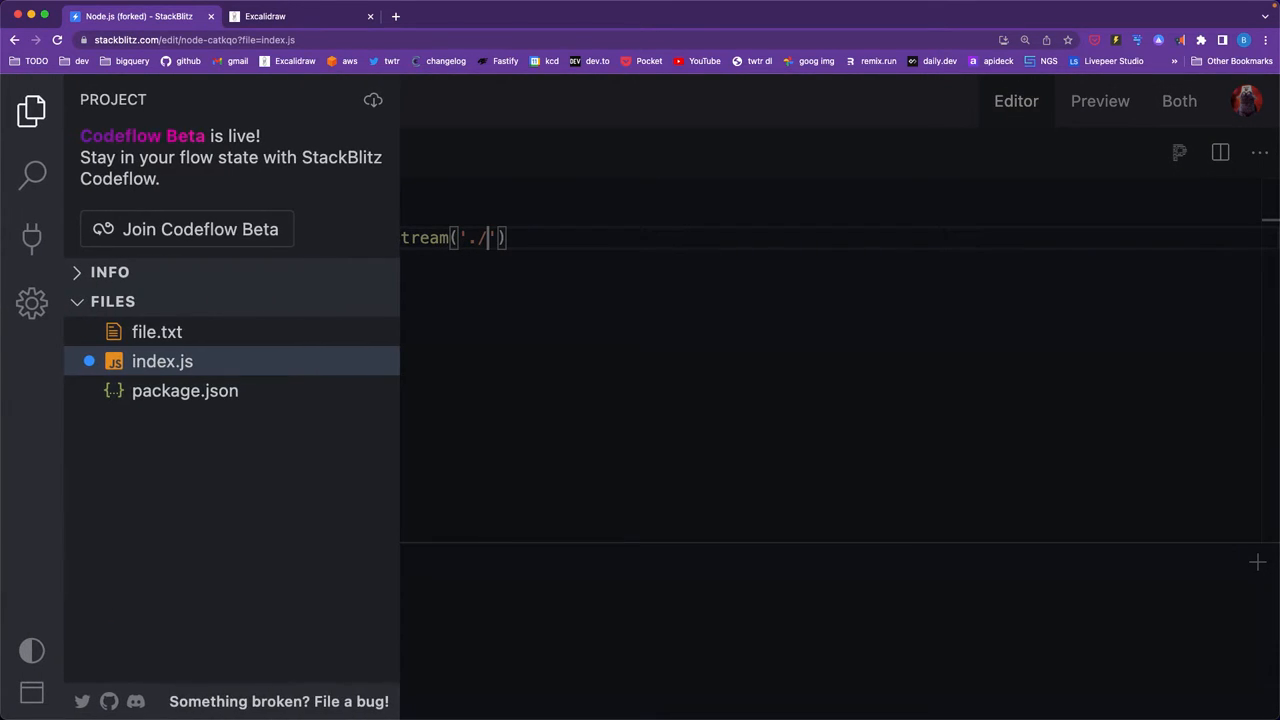
click(31, 100)
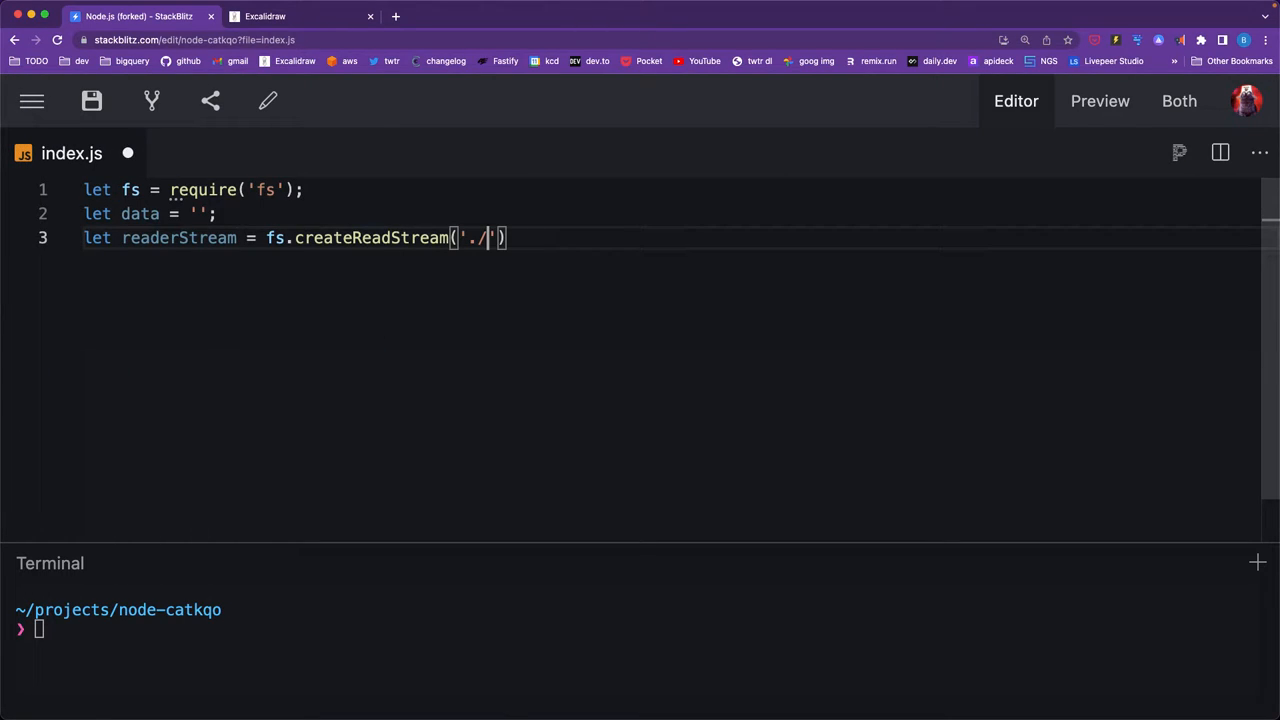
text(file.txt)
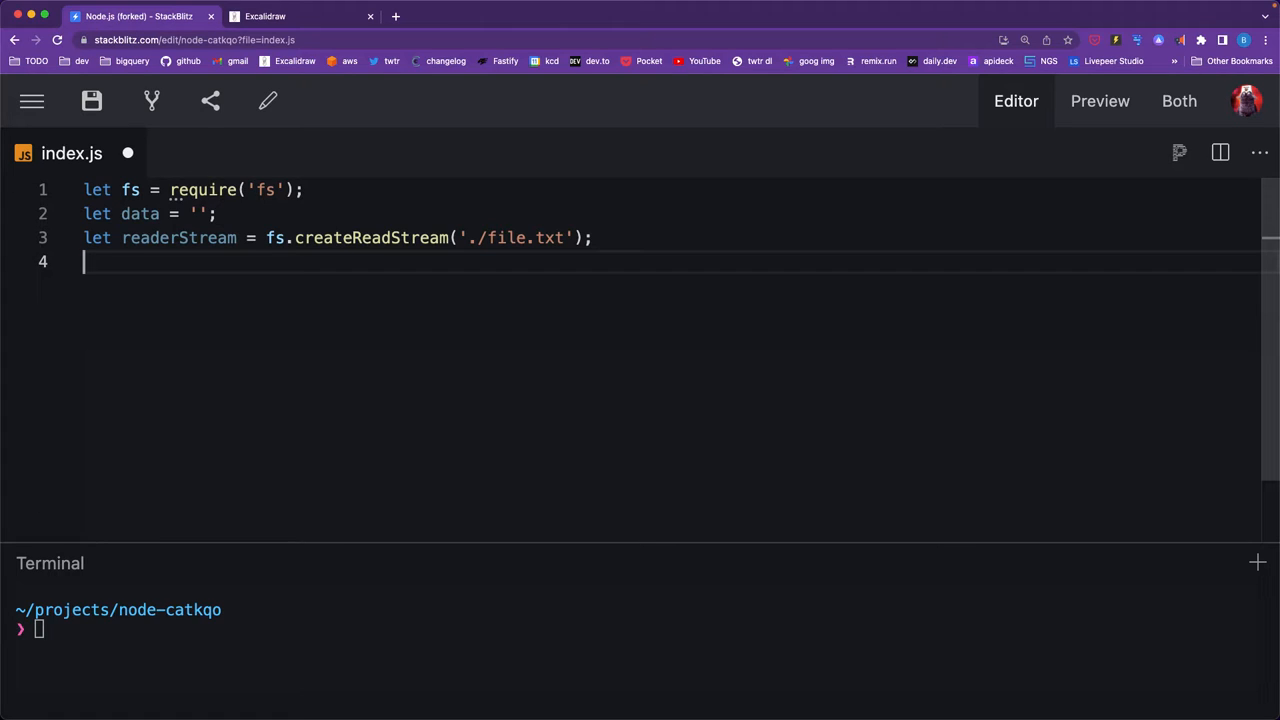
Set readerStream's encoding to 'UTF8' and start line 5 with readerStream.
text(re)
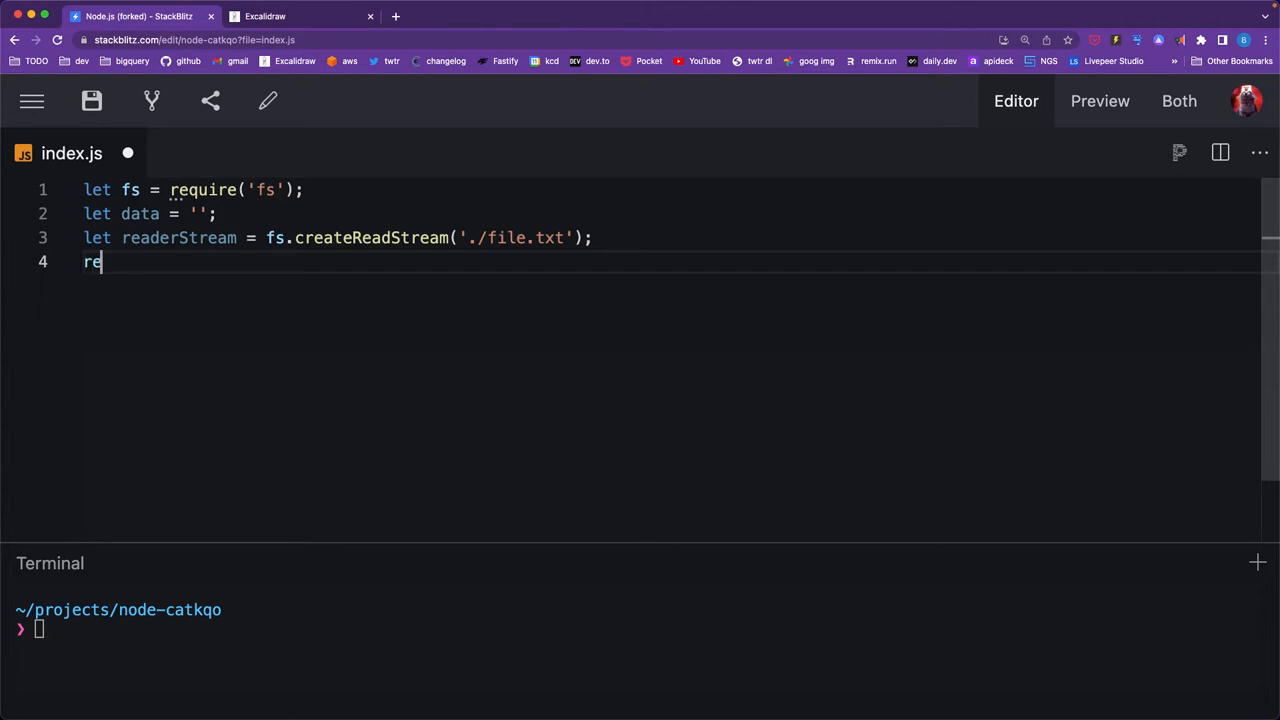
text(aderStream.s)
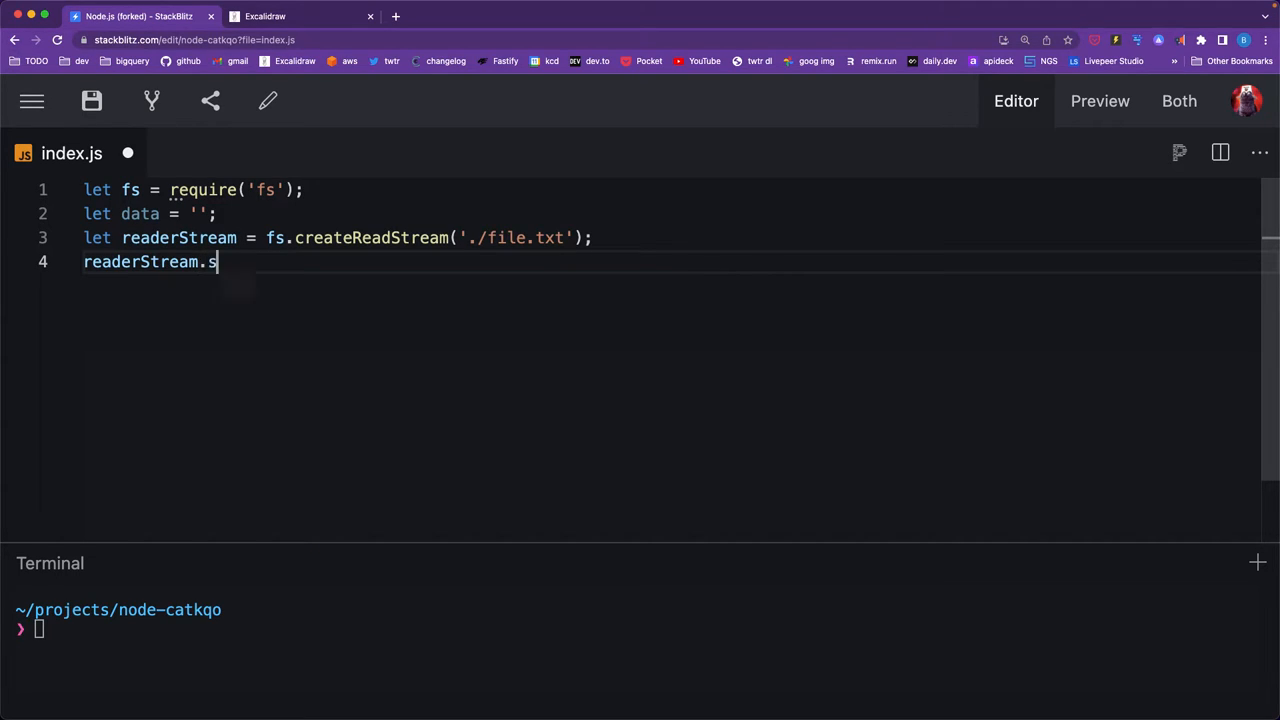
text(etEn)
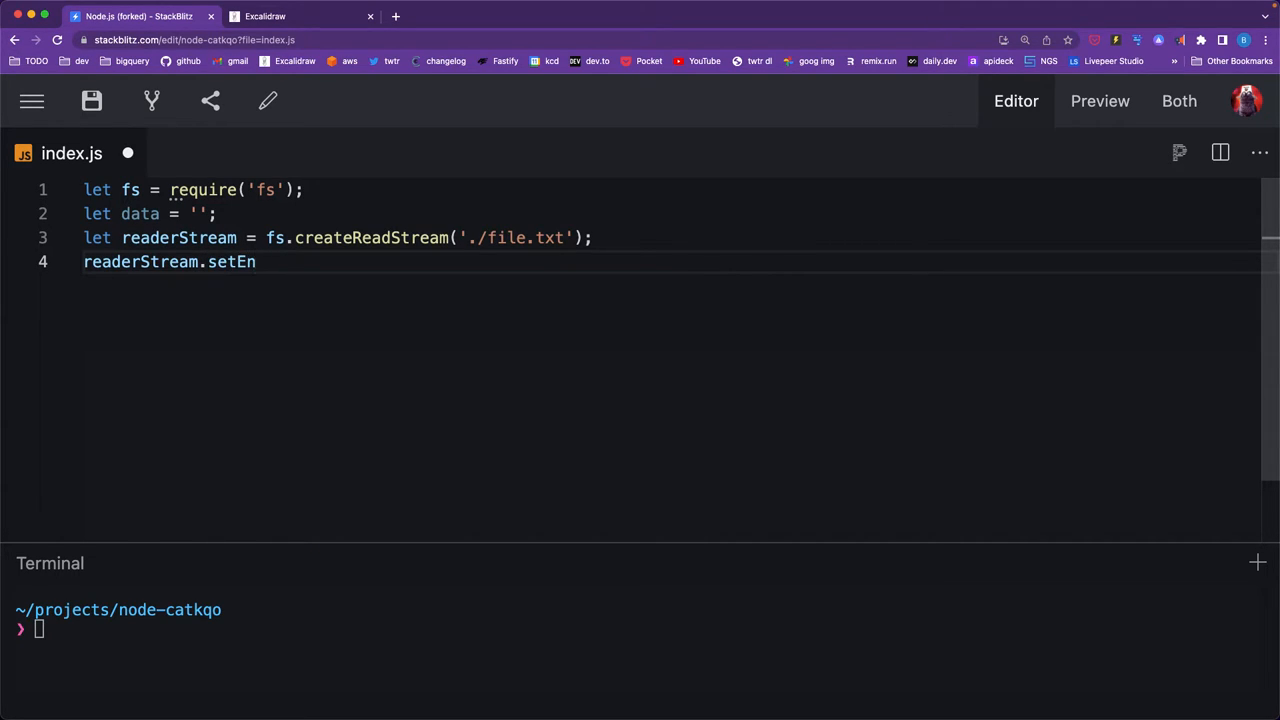
text(coding(''))
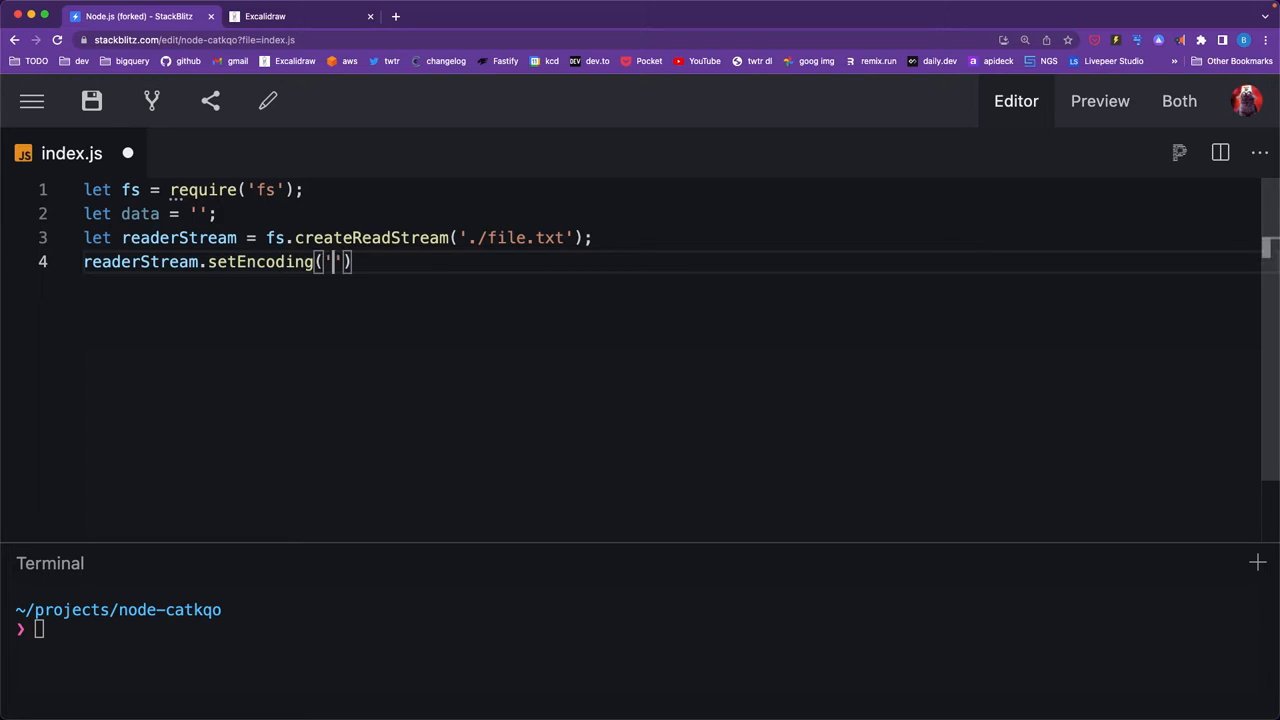
text(UTF8)
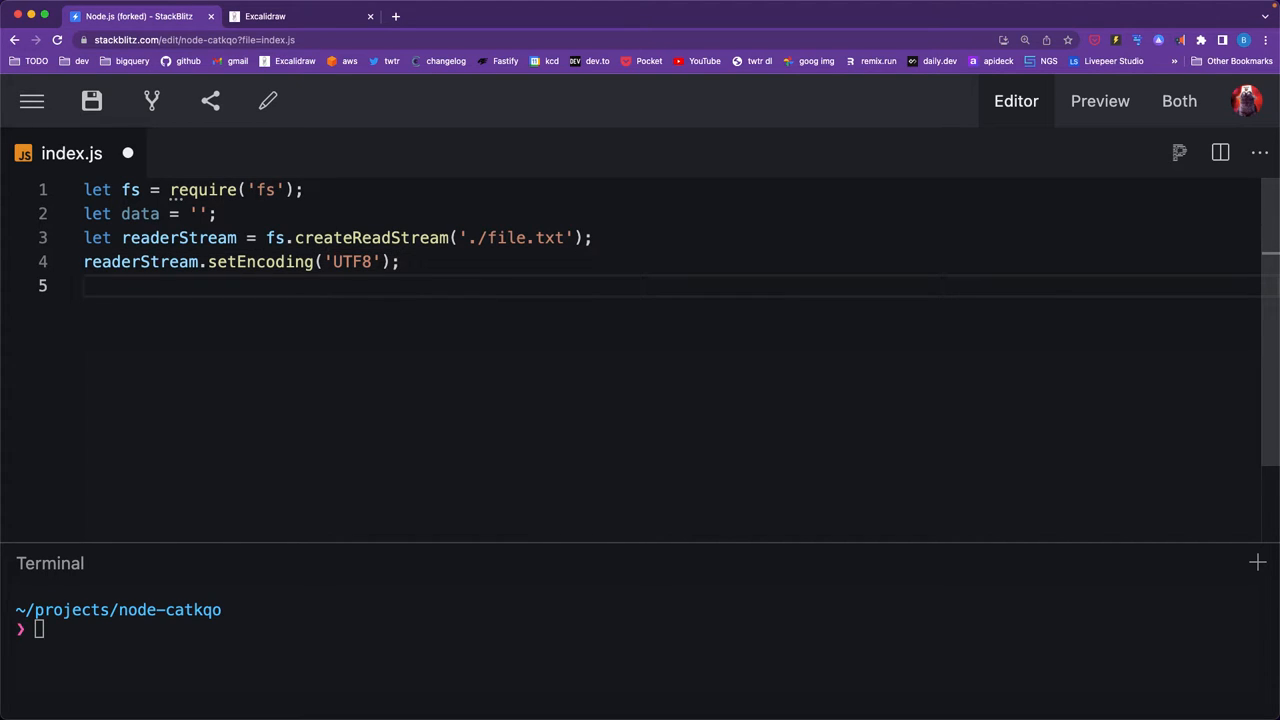
text(readerStream.)
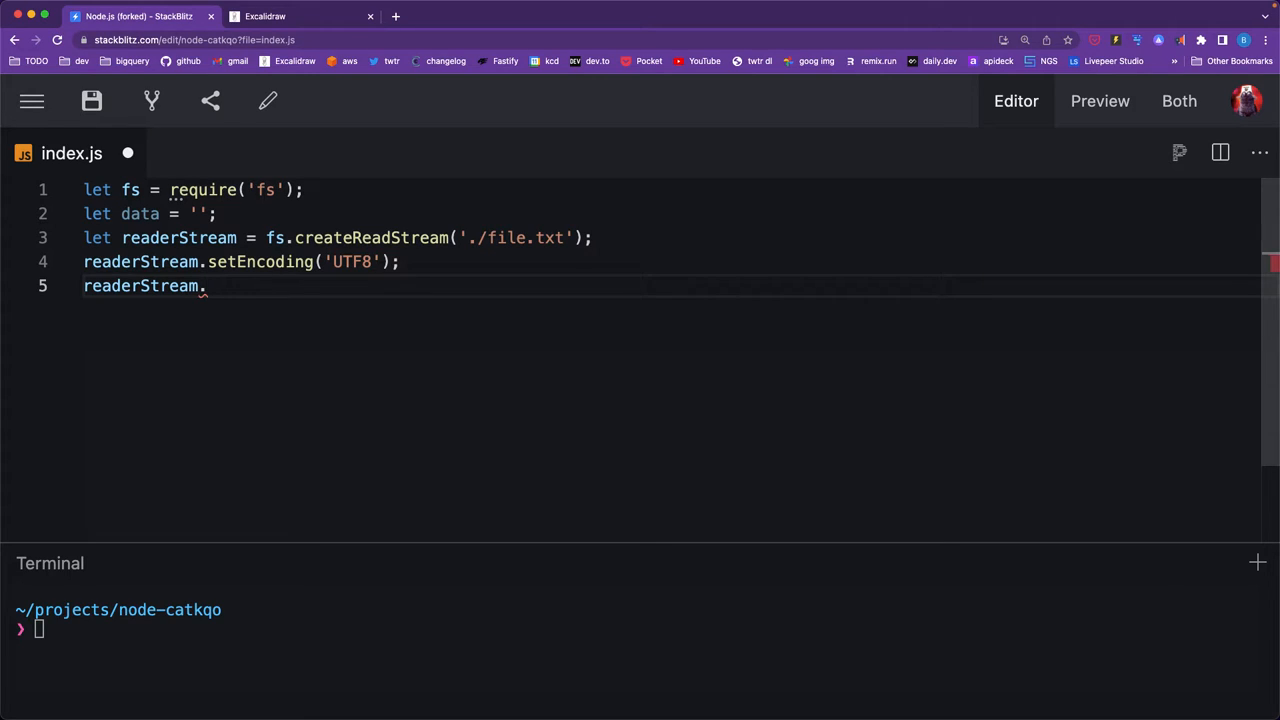
Write readerStream.on('data', (chunk) => { data += chunk; }) to accumulate chunks.
text(on)
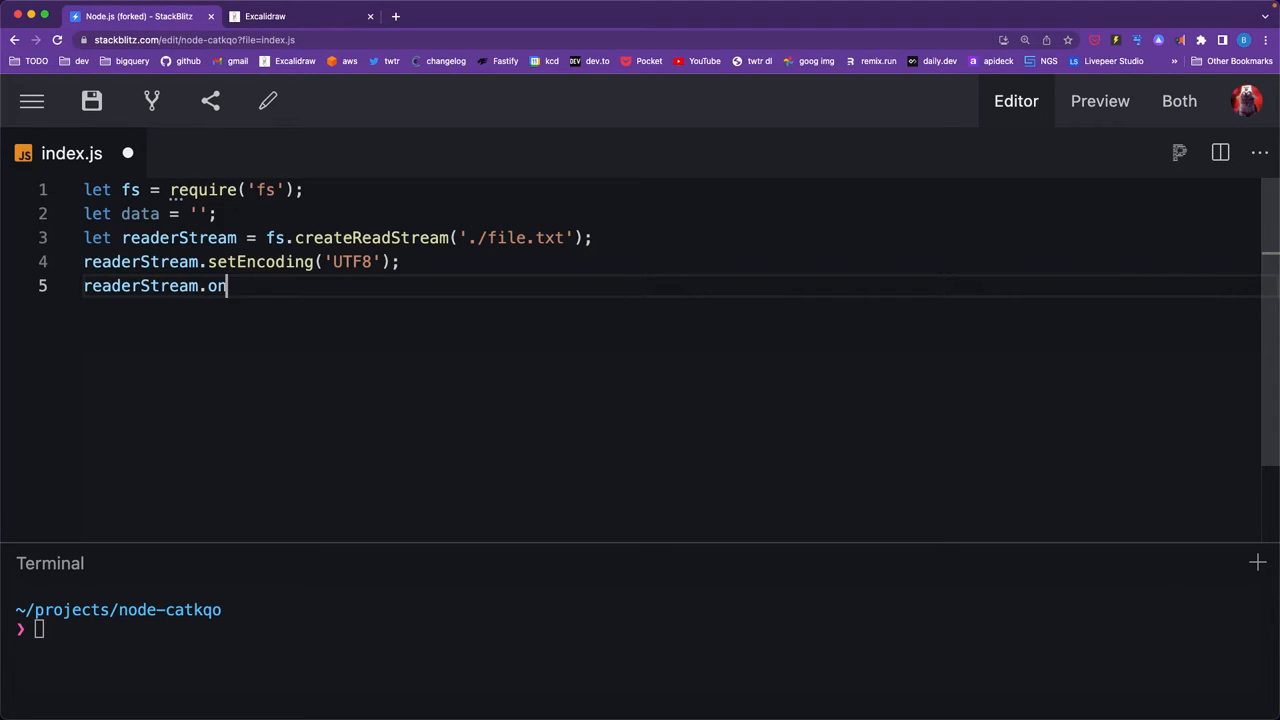
text((''))
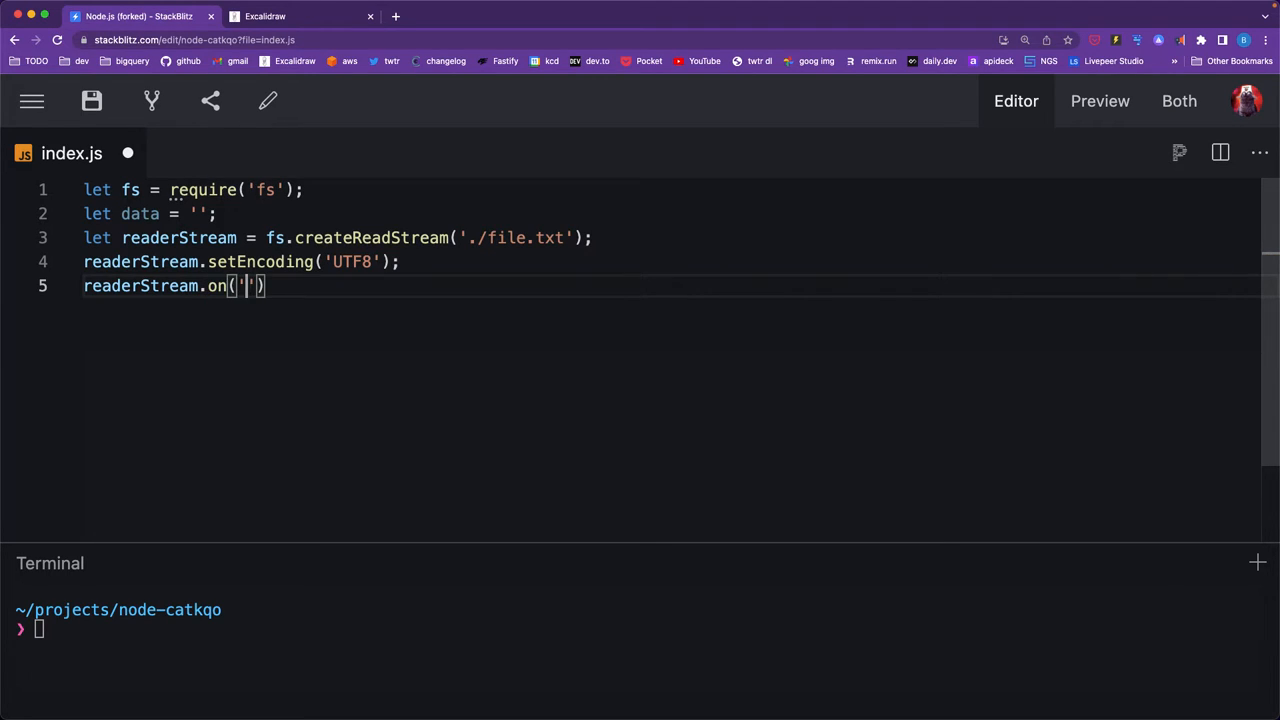
text(data)
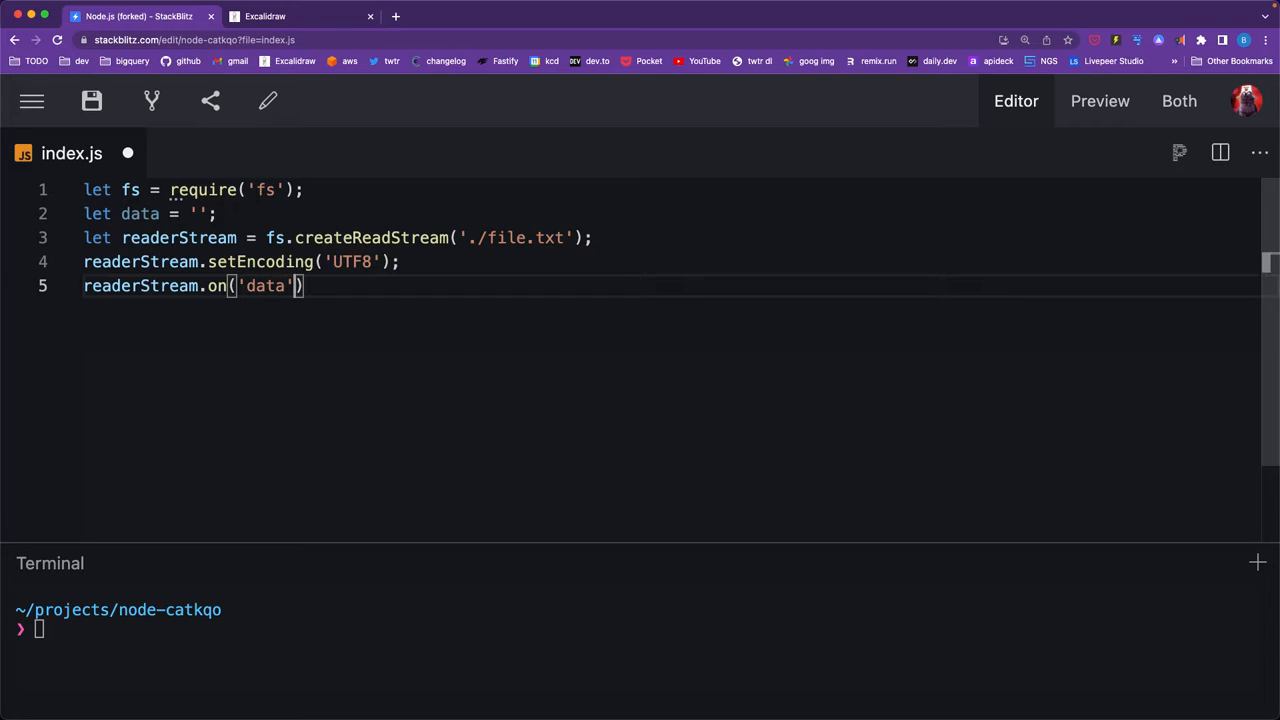
text(, ()
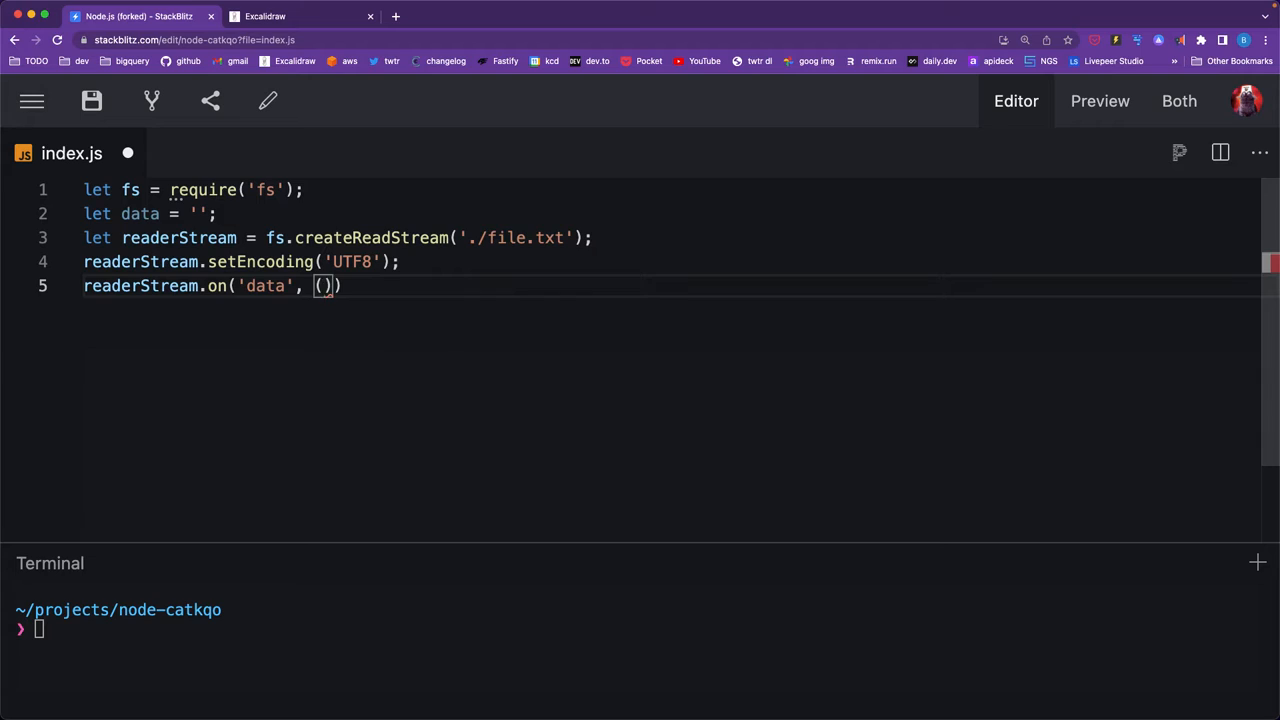
text(chunk)
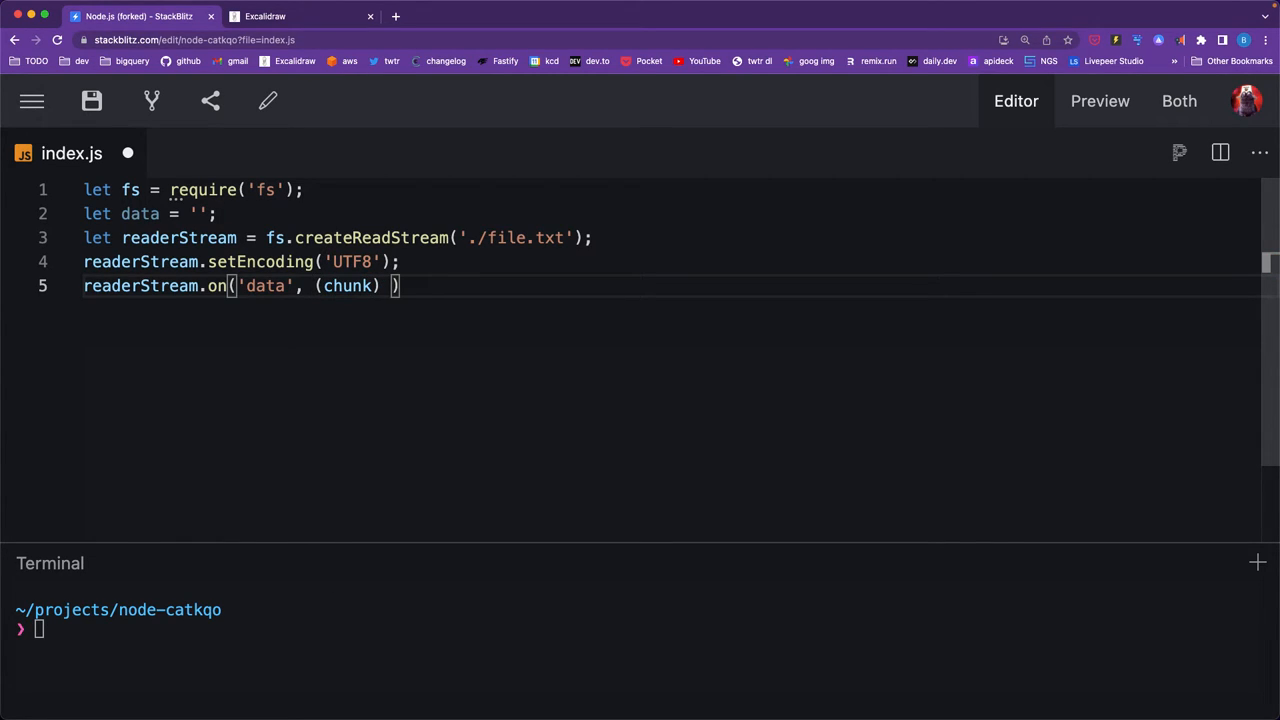
text(=> {)
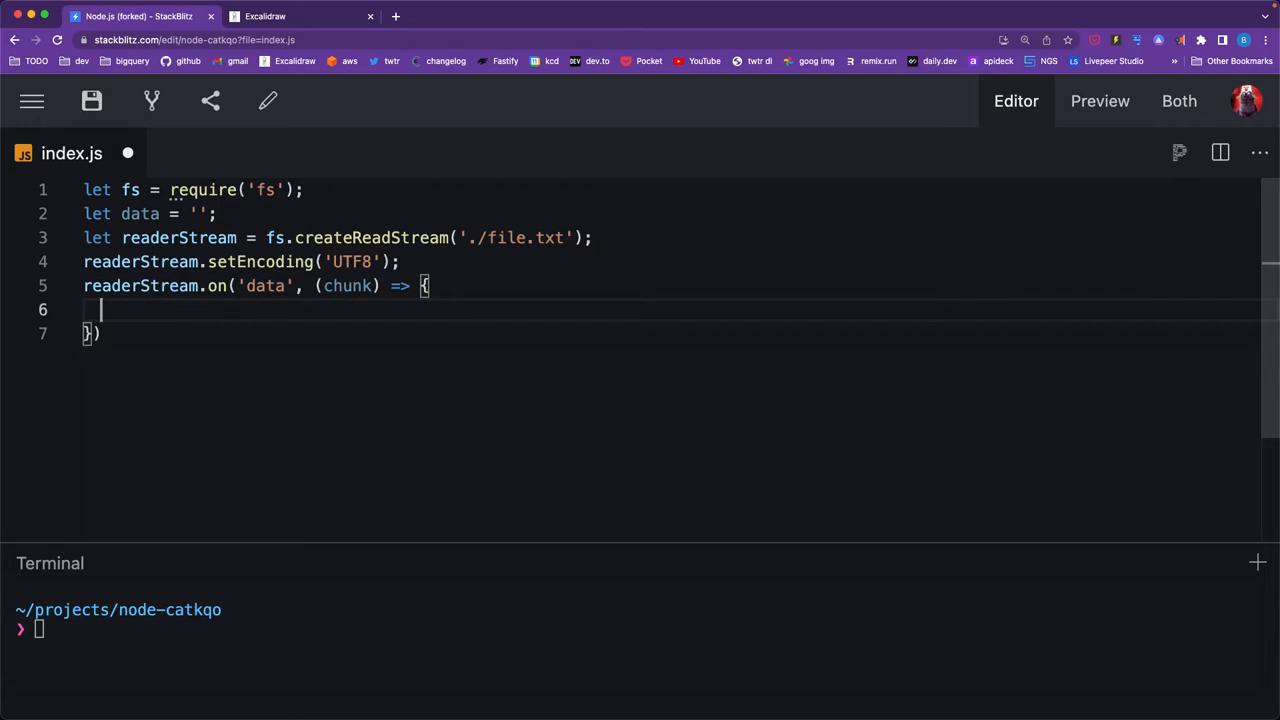
text(data +)
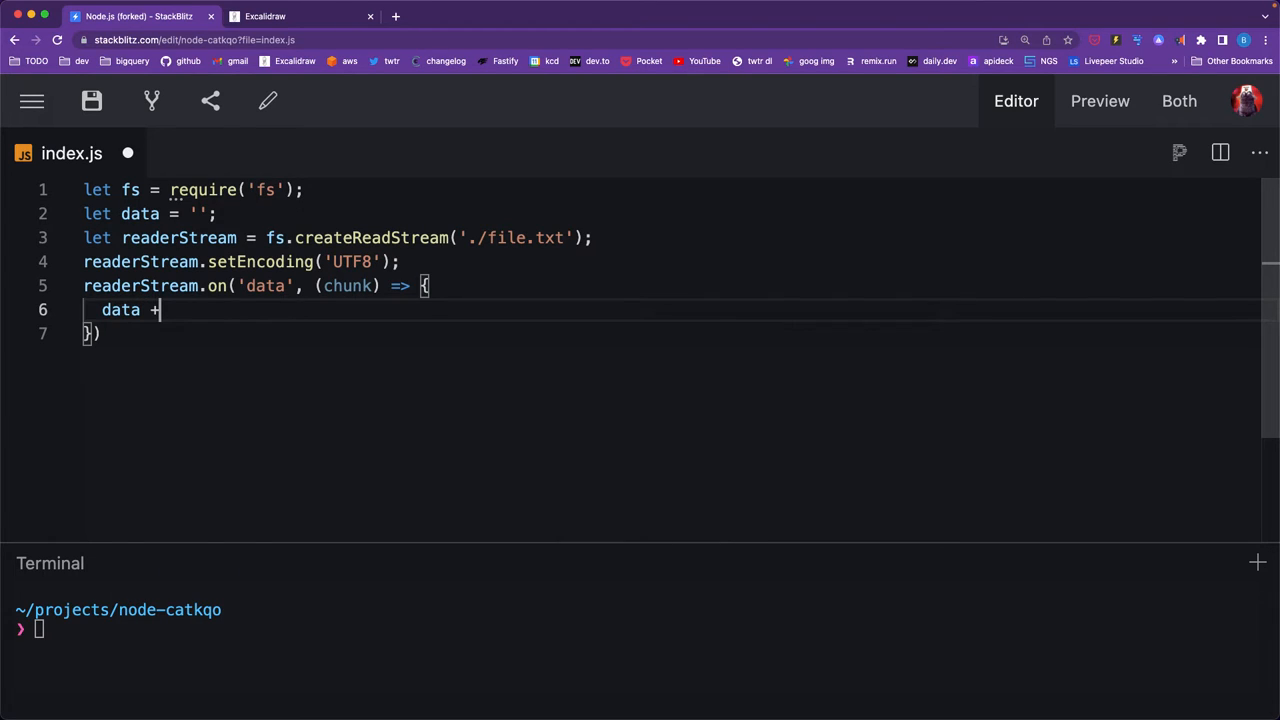
text(=)
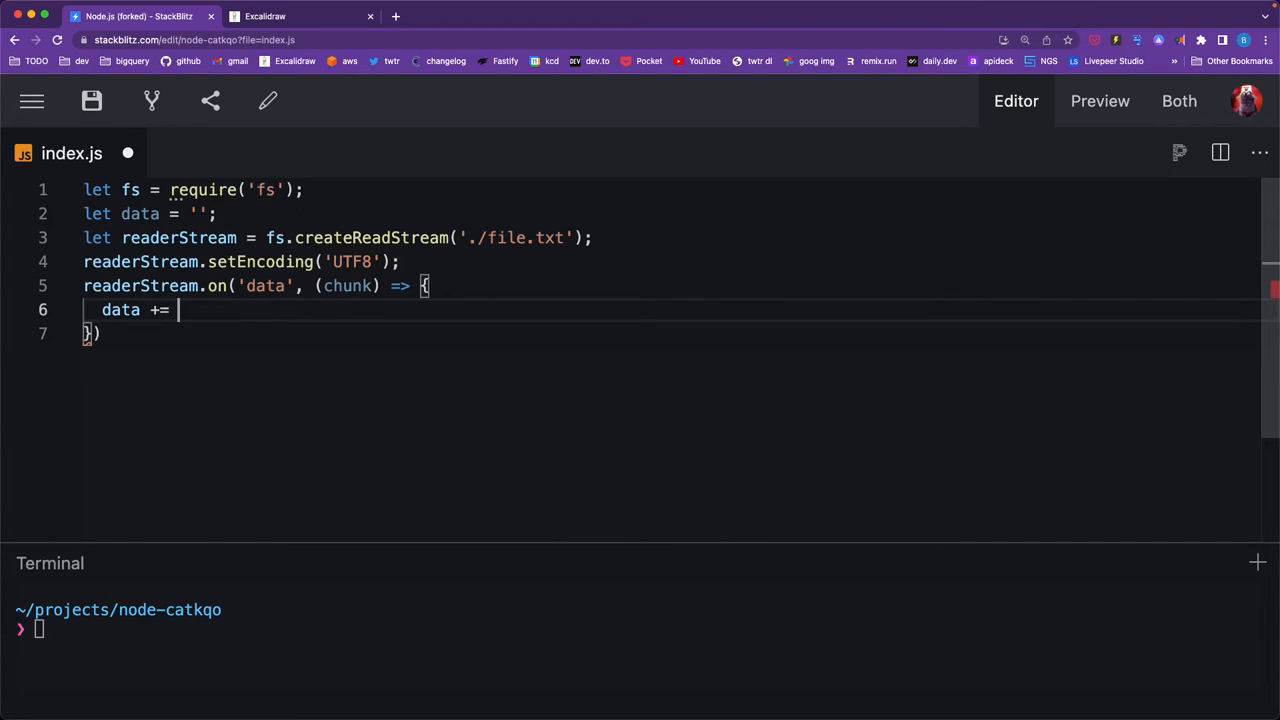
text(chunk;)
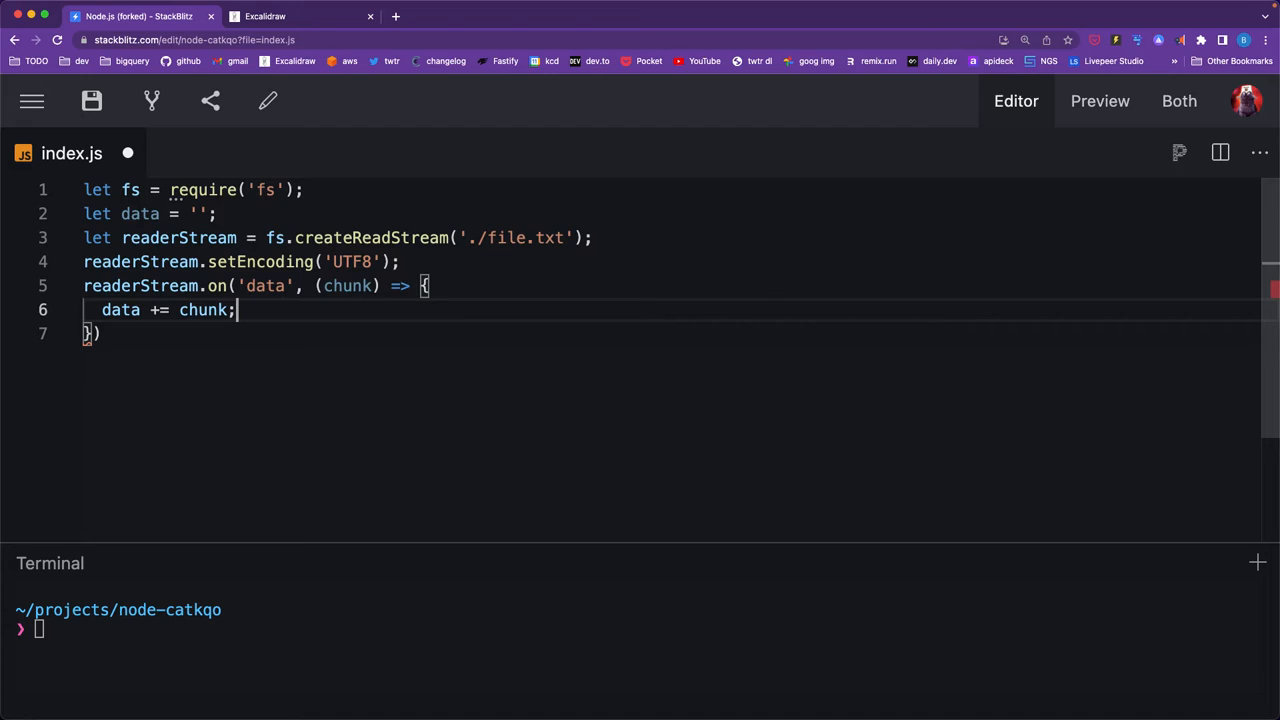
click(96, 333)
text(;)
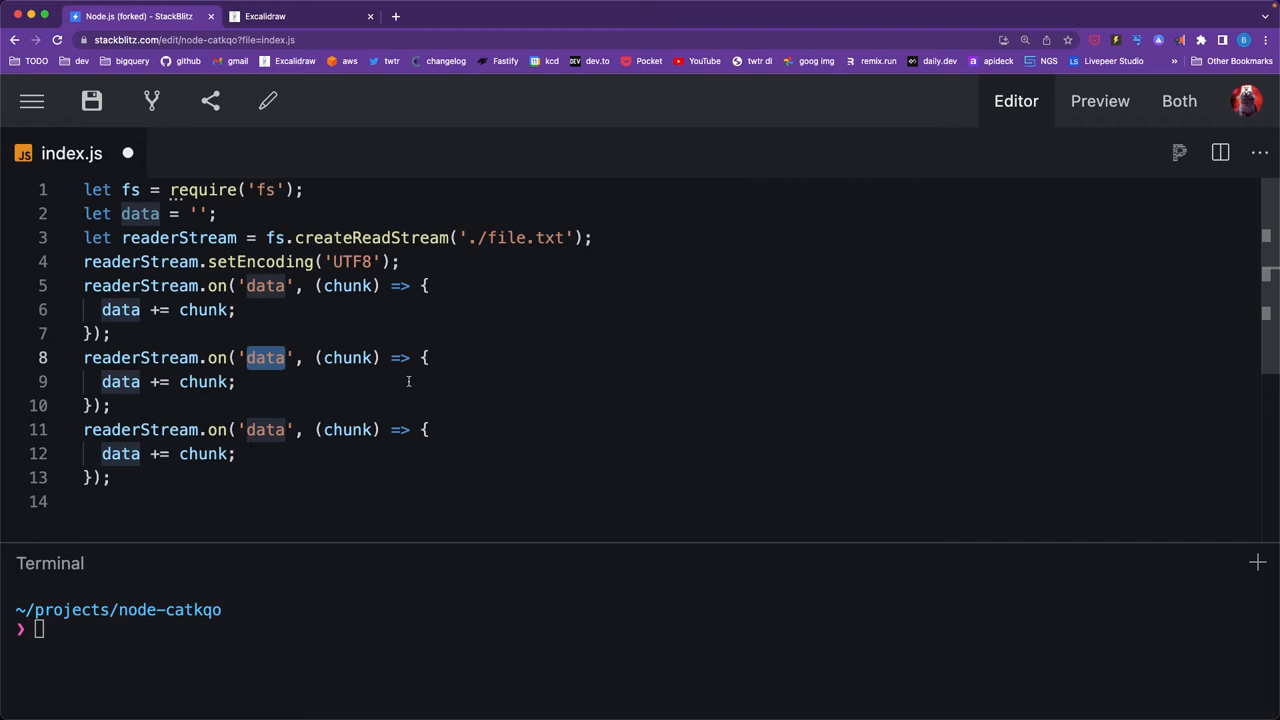
Rename the handler copies to 'end' and 'error', and begin console.log in the end handler.
text(end)
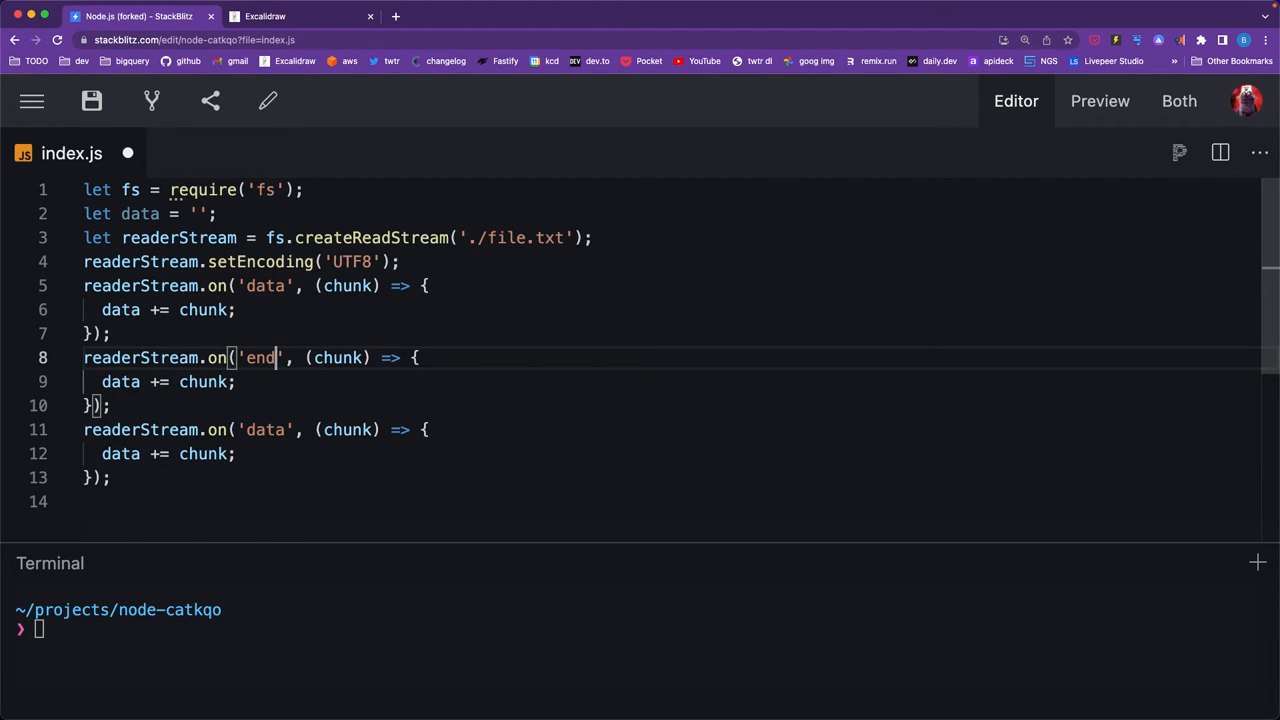
double_click(265, 429)
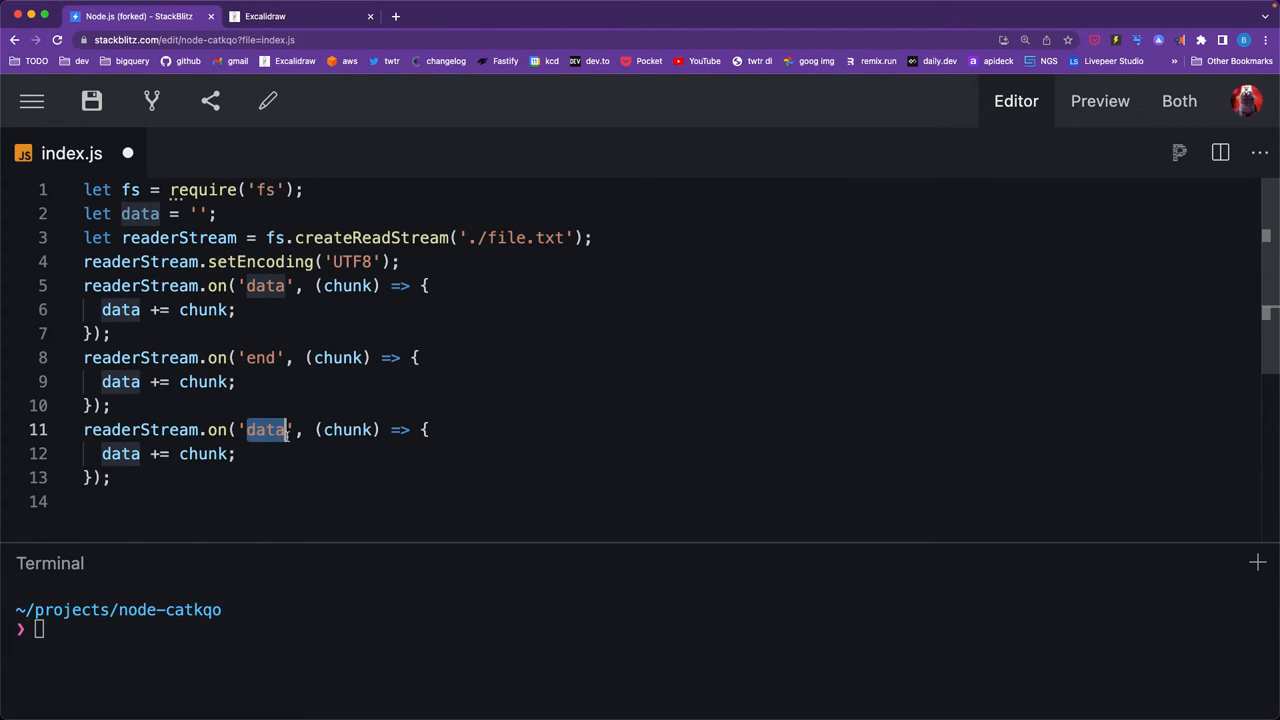
text(error)
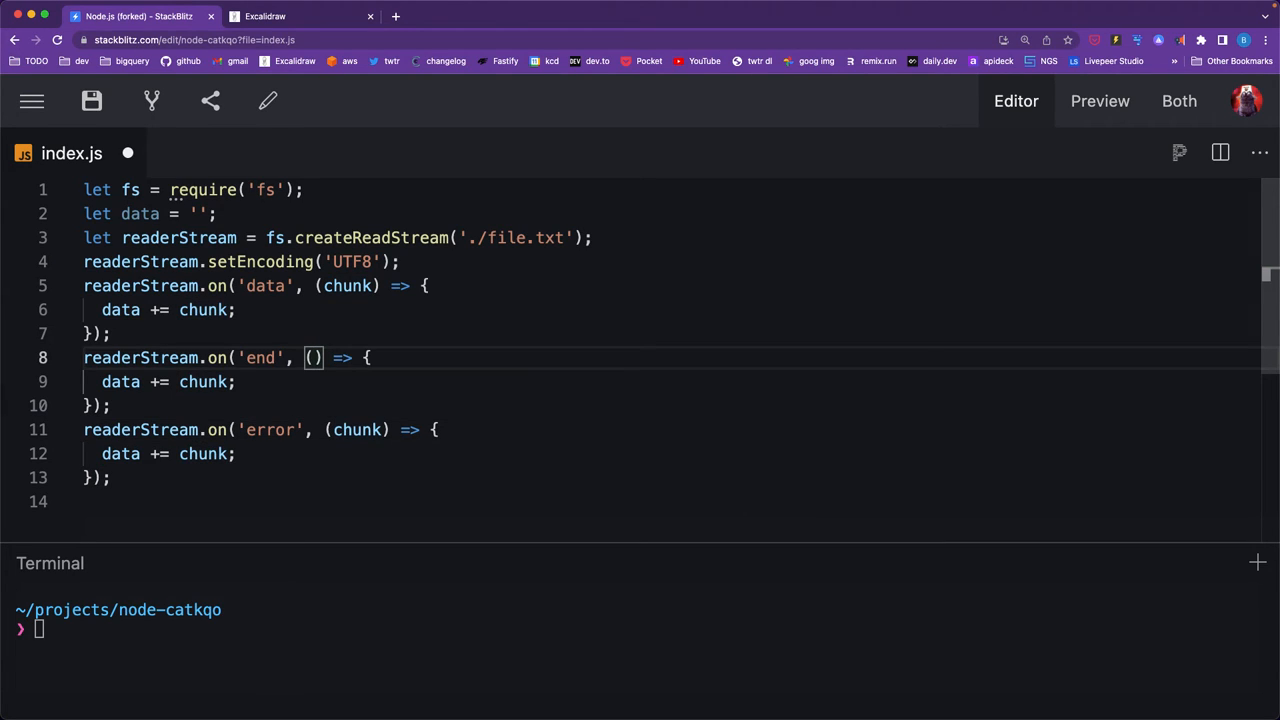
text(c)
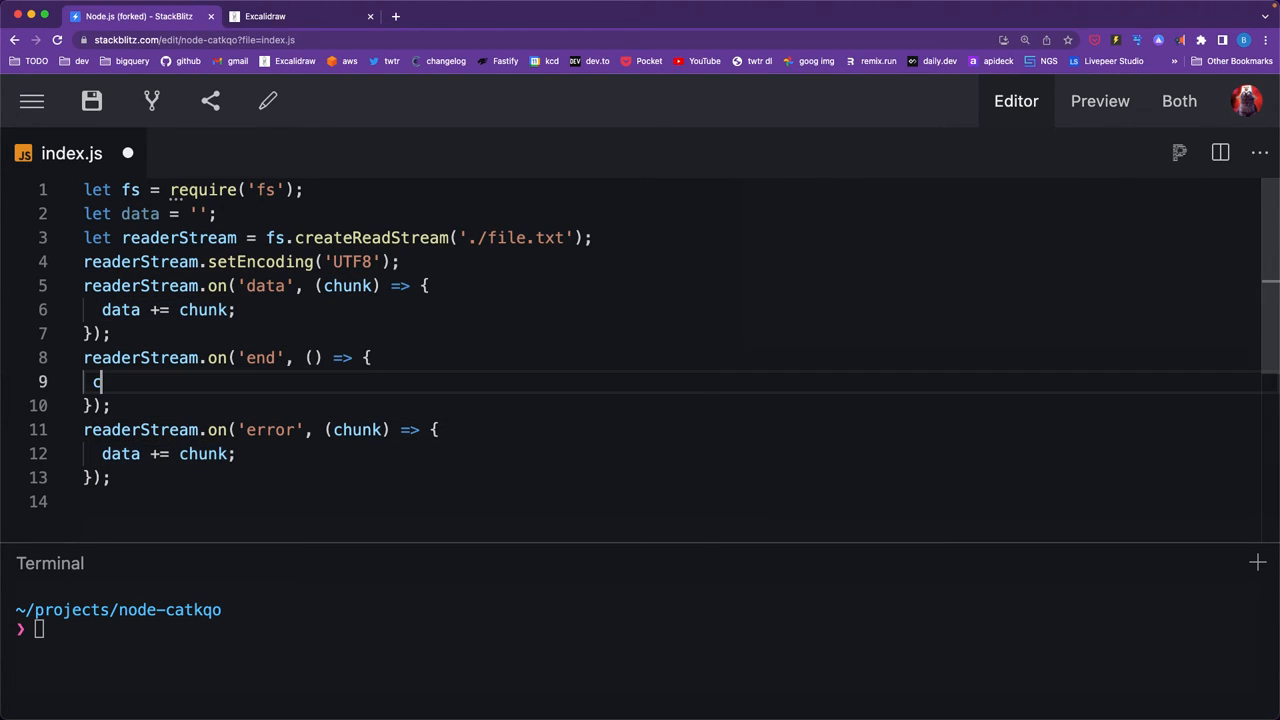
text(onsole.log()
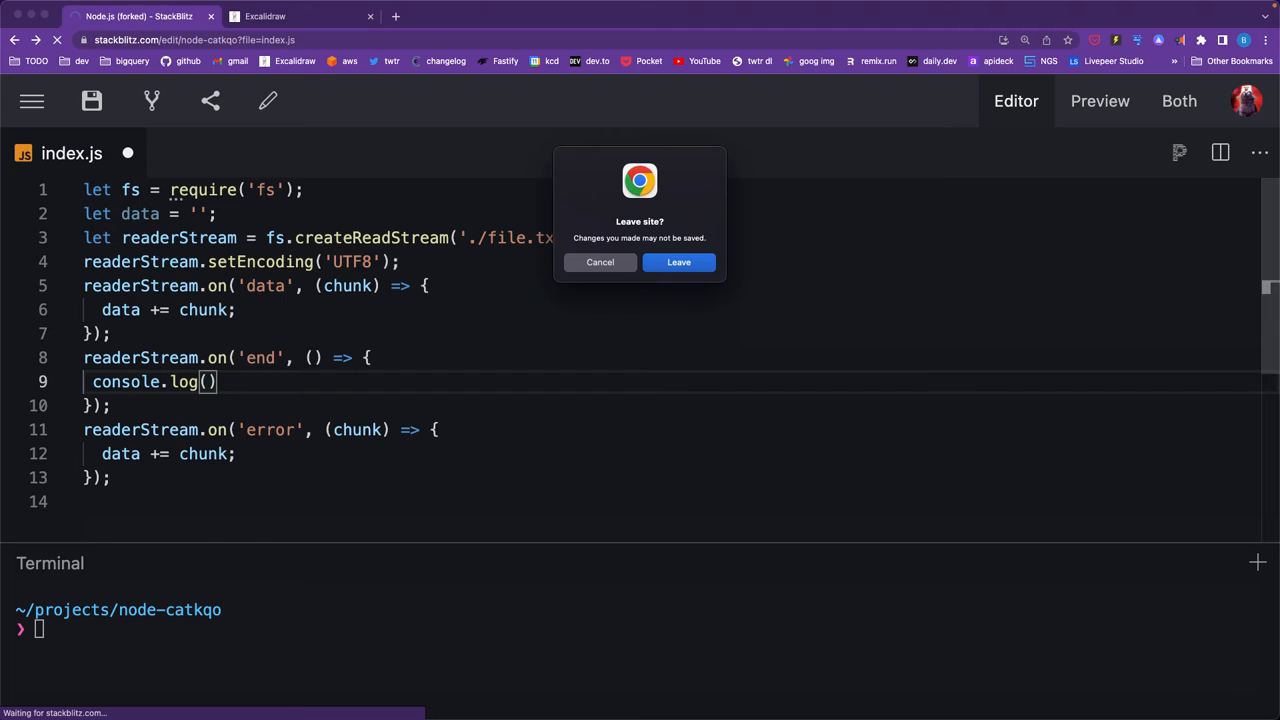
Stay on the page, log data on end and error.stack on error, save, and type node.
click(600, 261)
text(error)
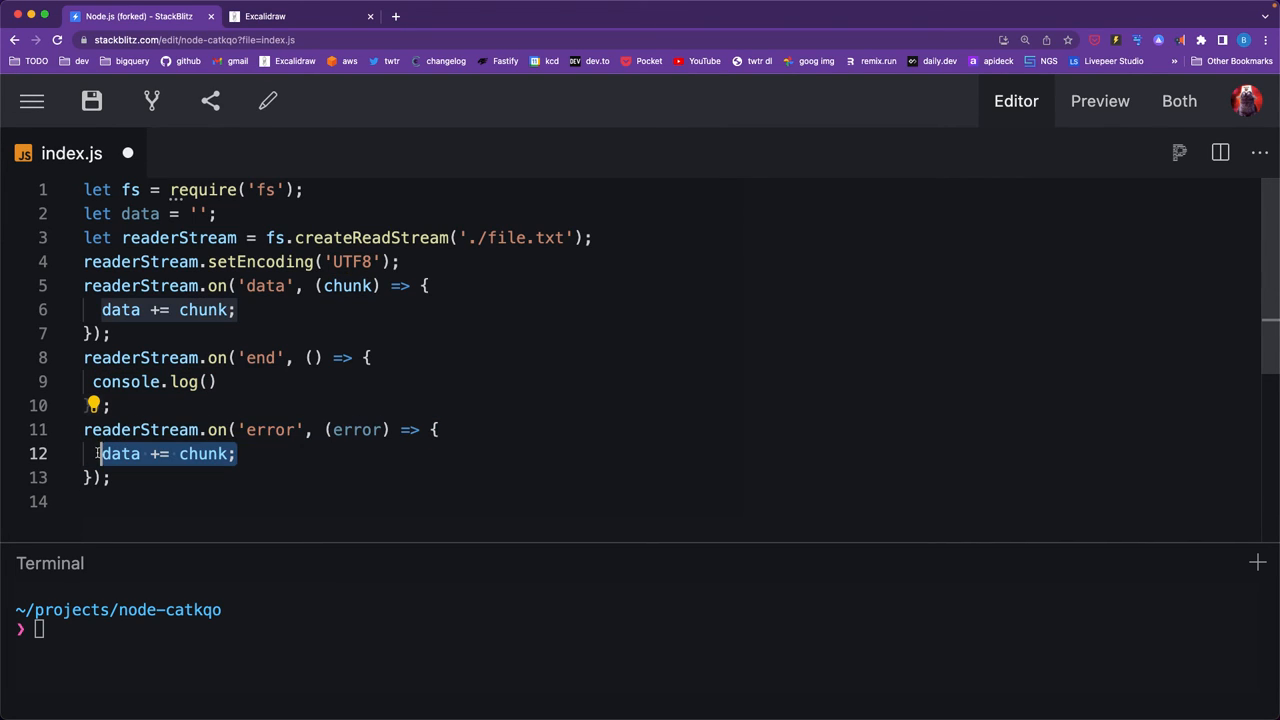
text(console.log())
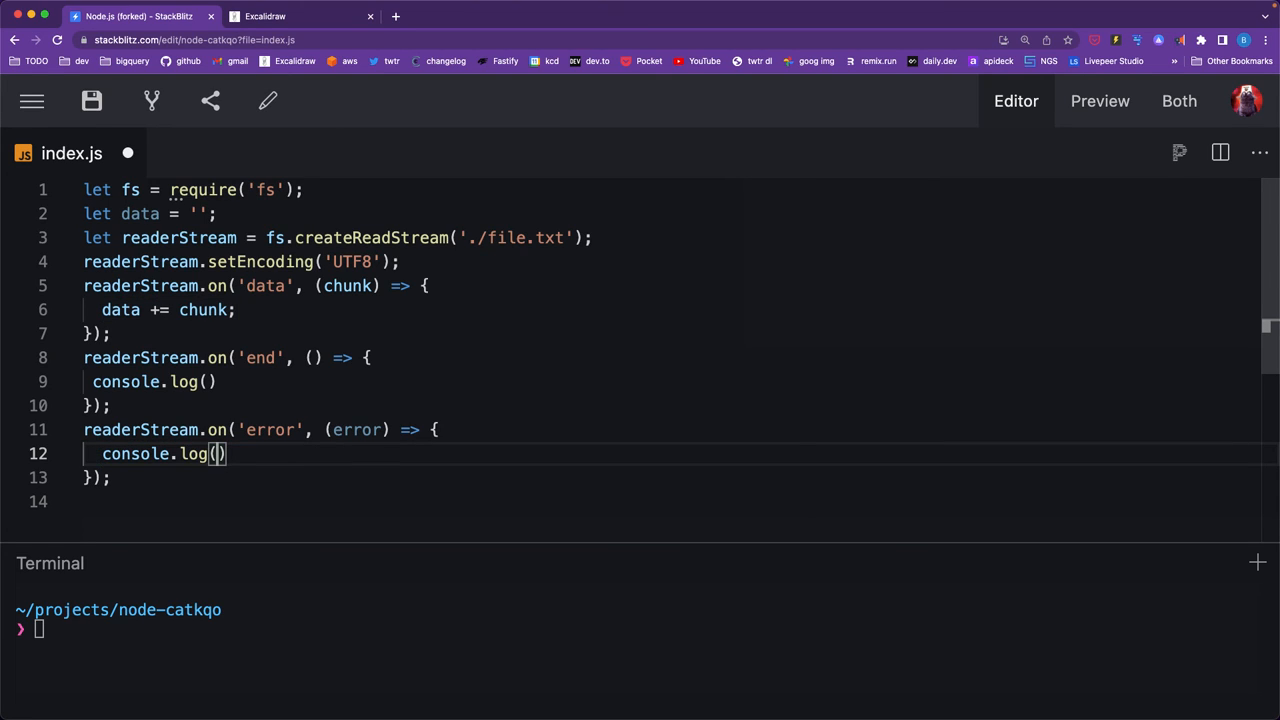
text(error.st)
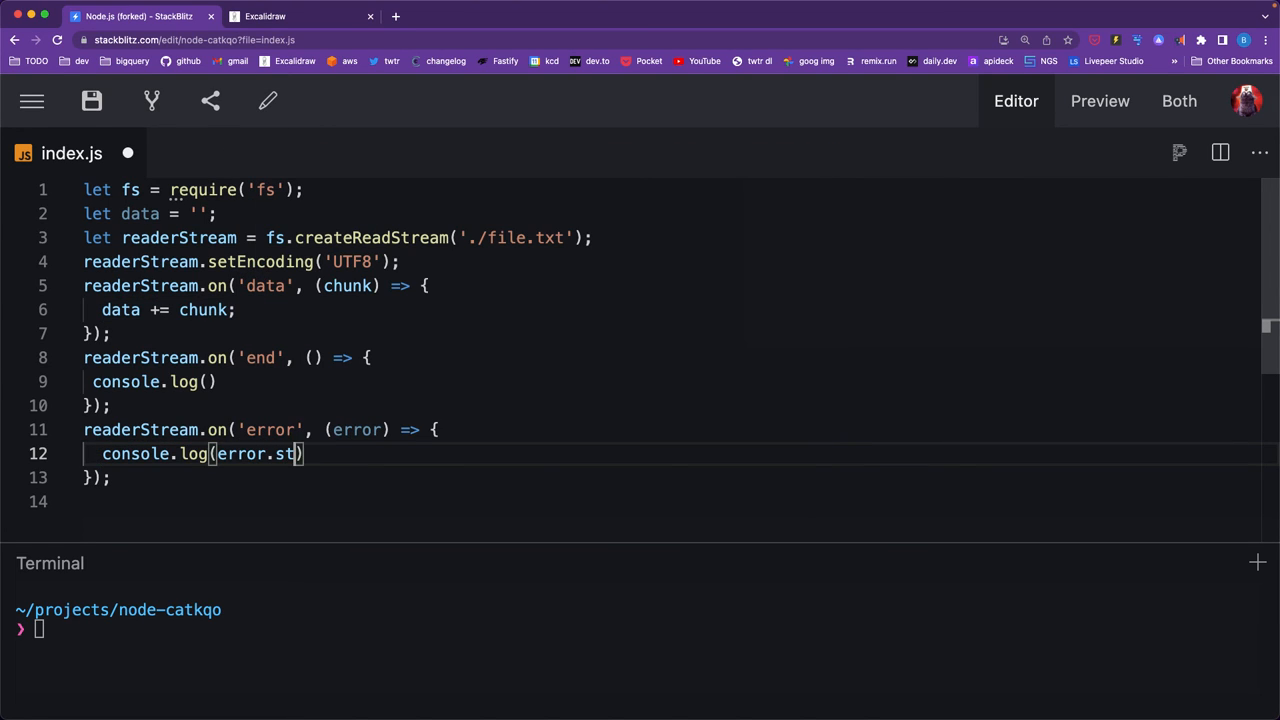
text(ack=)
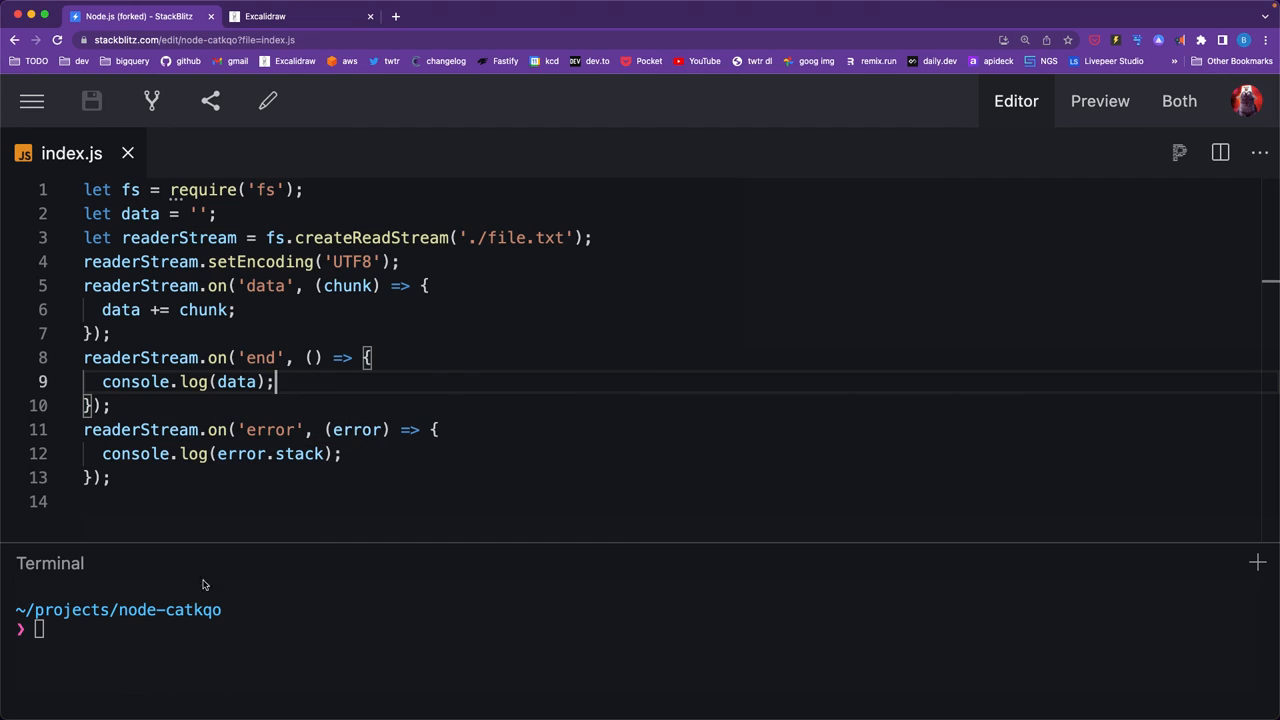
text(node)
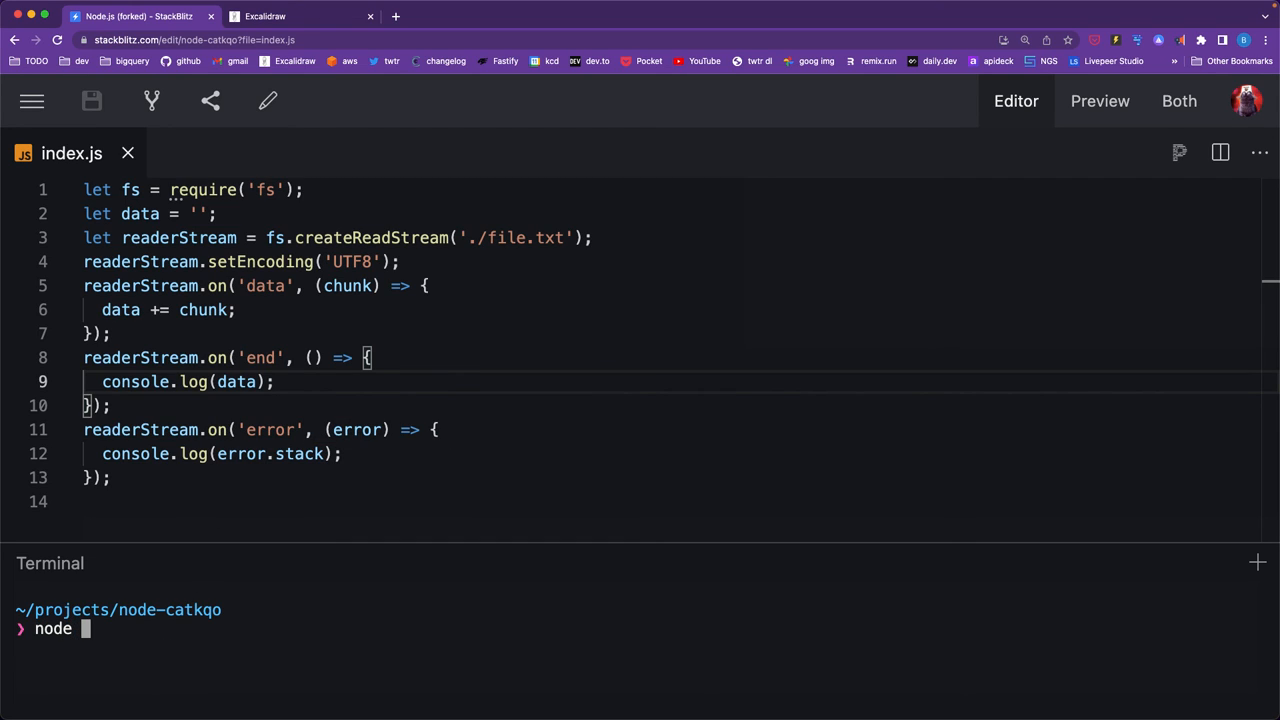